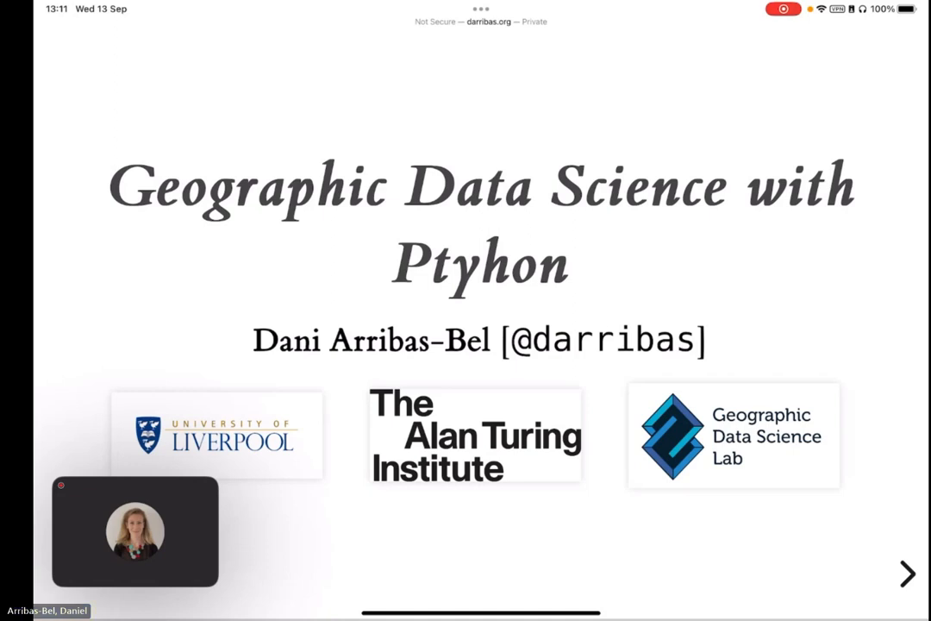
# - Advance three slides past 'We have a book!' to the book-ordering slide with QR code
pyautogui.click(907, 573)
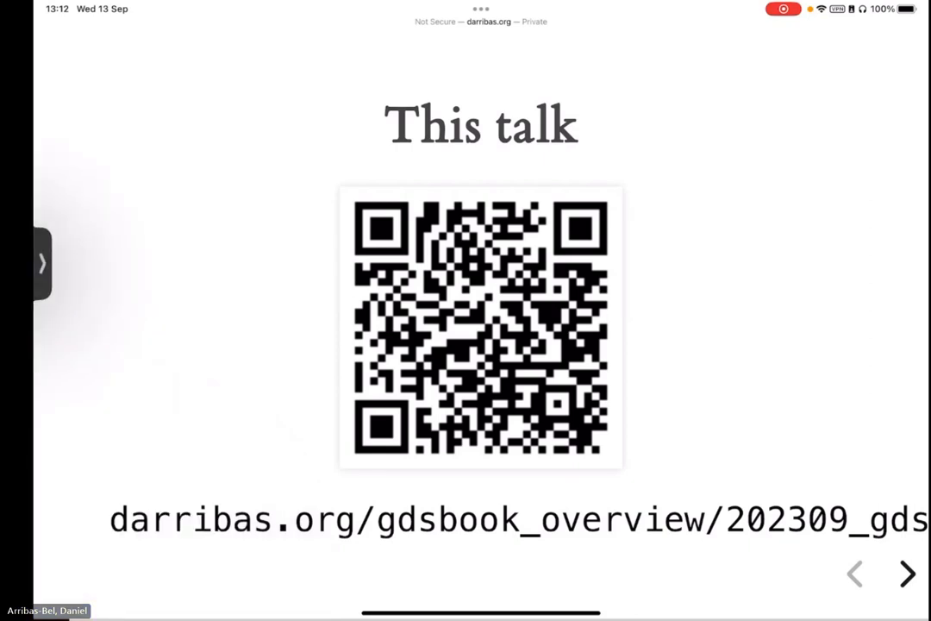
pyautogui.click(907, 573)
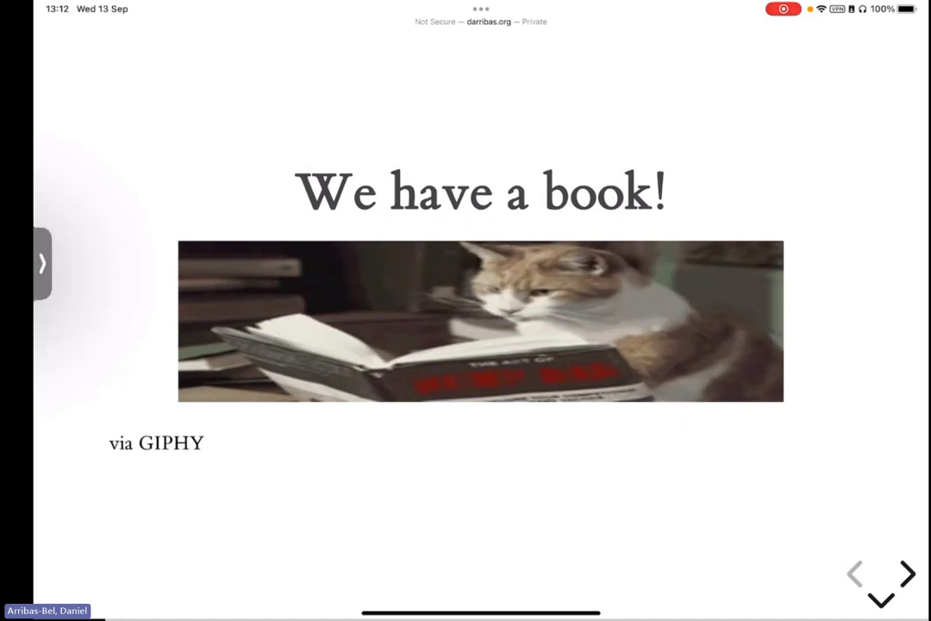
pyautogui.click(904, 571)
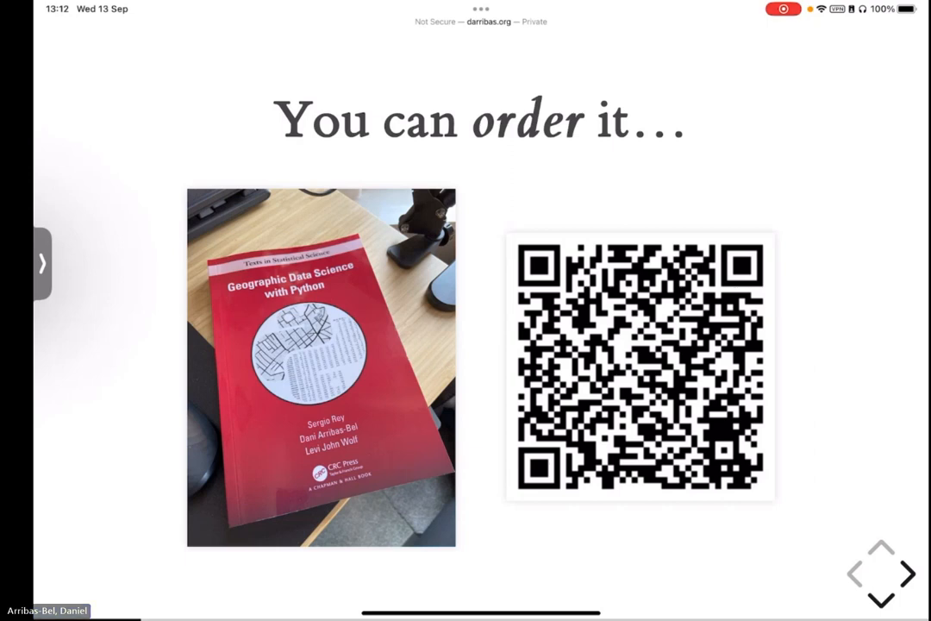
# - Advance to the Today slide listing Why – Vision, What – Book, How – Community
pyautogui.click(908, 575)
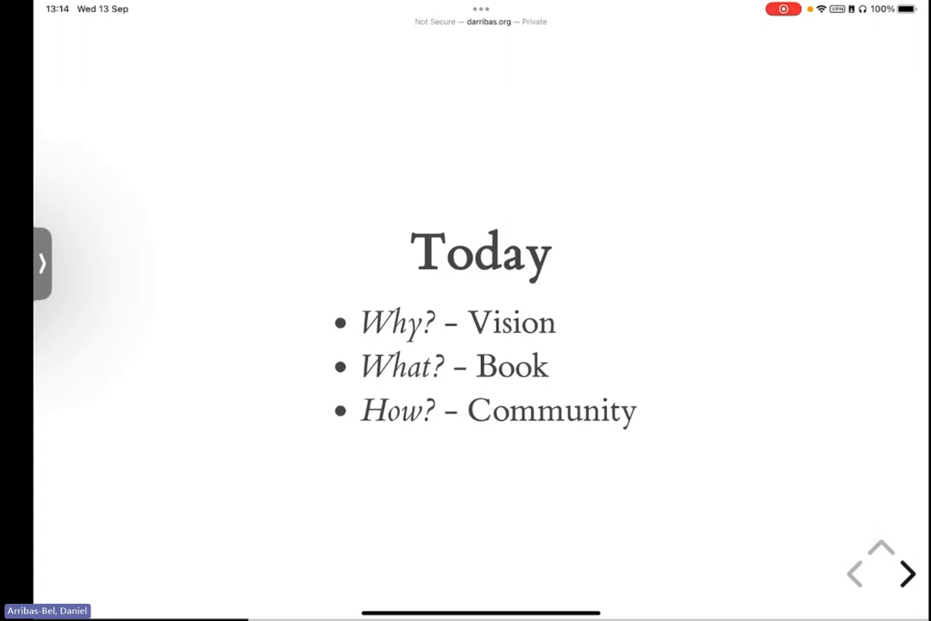
# - Advance through 'Data, data, data' to the 'It's called GEOGRAPHIC Data Science!!!' comic
pyautogui.click(907, 574)
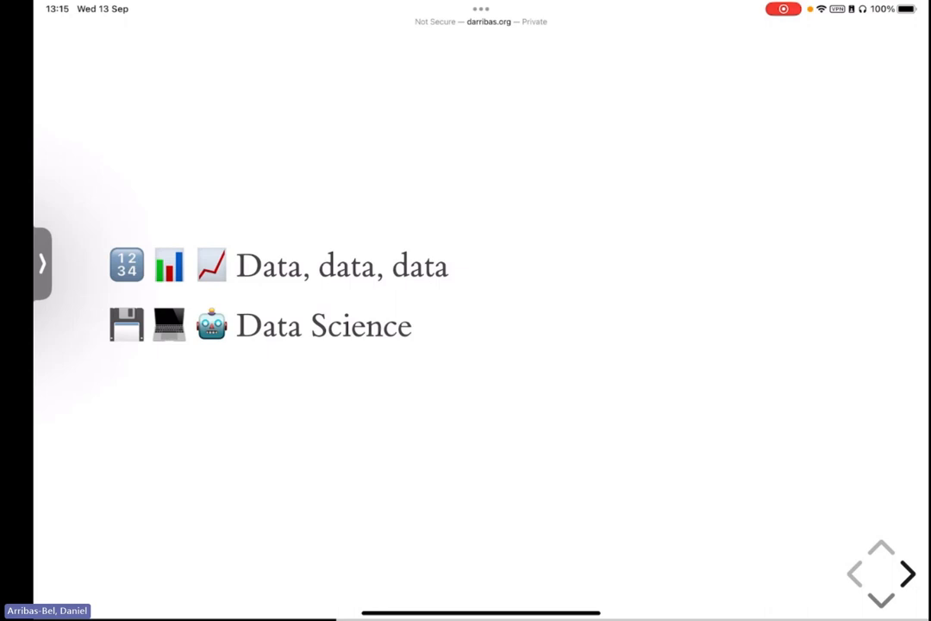
pyautogui.click(881, 578)
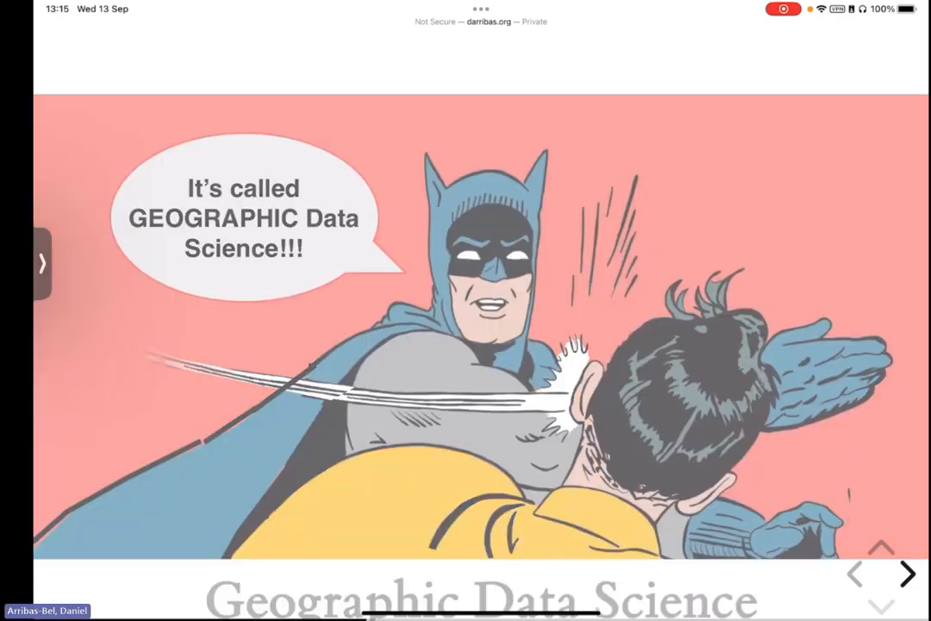
# - Advance to the slide featuring the Geographical Analysis special-issue article and QR code
pyautogui.click(906, 572)
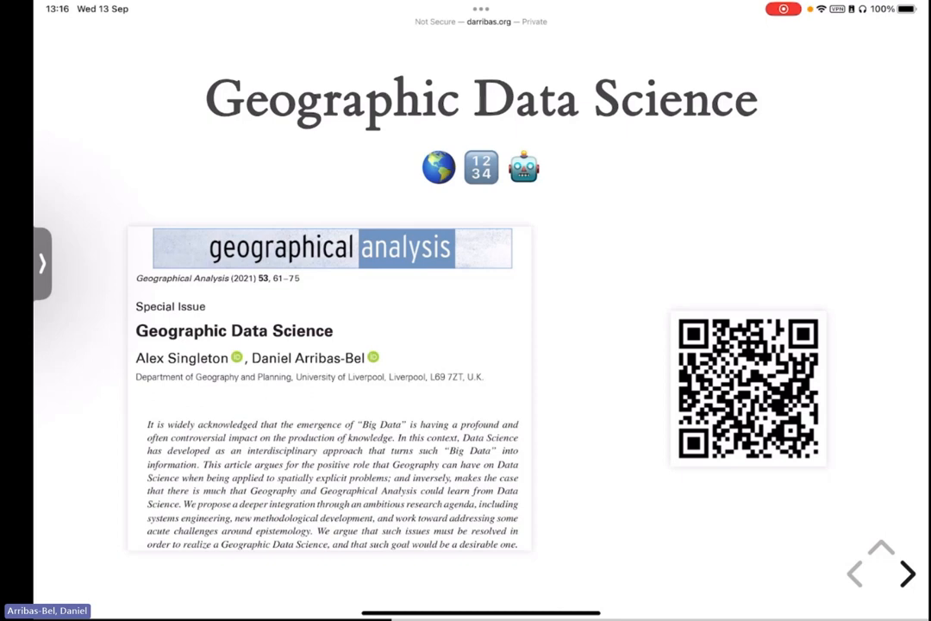
pyautogui.click(906, 573)
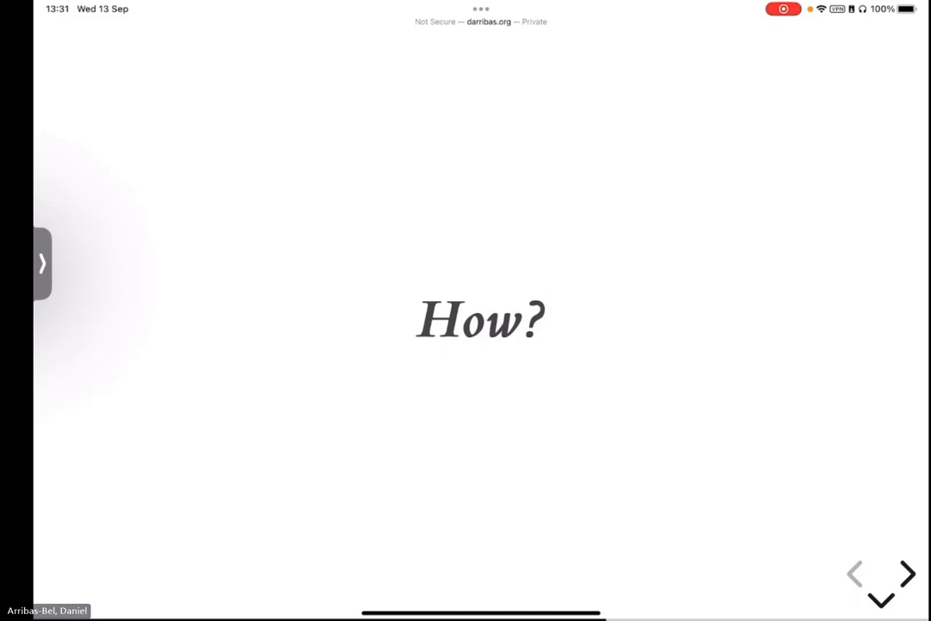
# - Advance from the How? slide to the xkcd Python flying comic
pyautogui.click(906, 574)
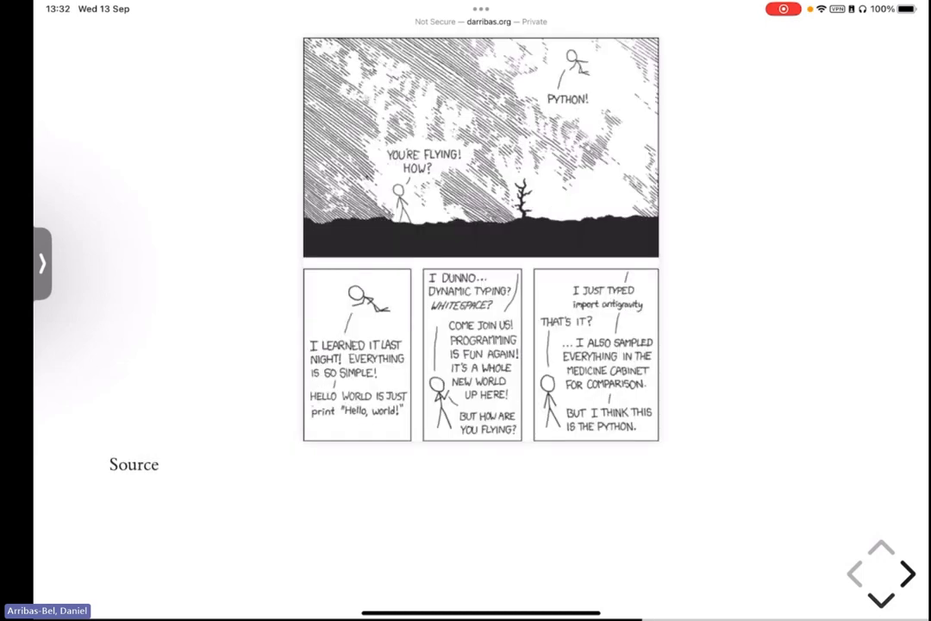
# - Advance past the xkcd comic to the 'Radically Open' website and GitHub slide
pyautogui.click(907, 573)
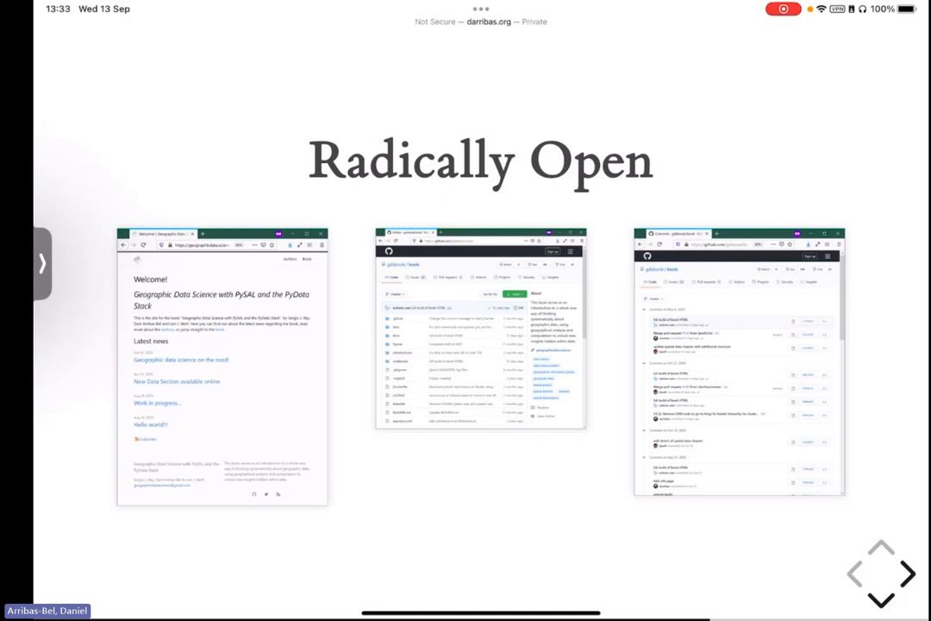
# - Advance to 'Code as text; text as codE', pairing a book page with a GitHub build
pyautogui.click(907, 575)
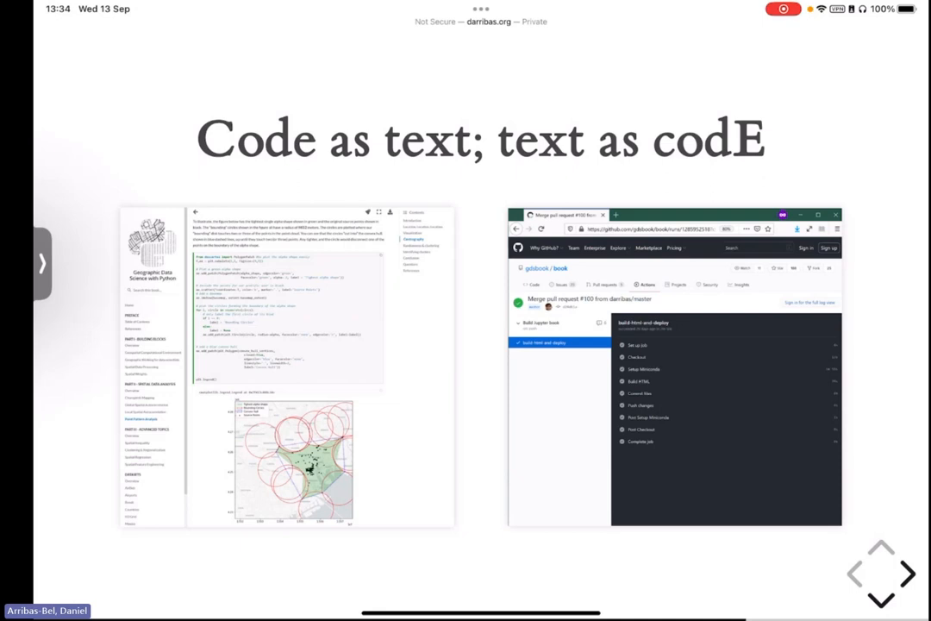
# - Advance to the 'Runs anywhere…' slide presenting the gds_env containerised platform
pyautogui.click(881, 577)
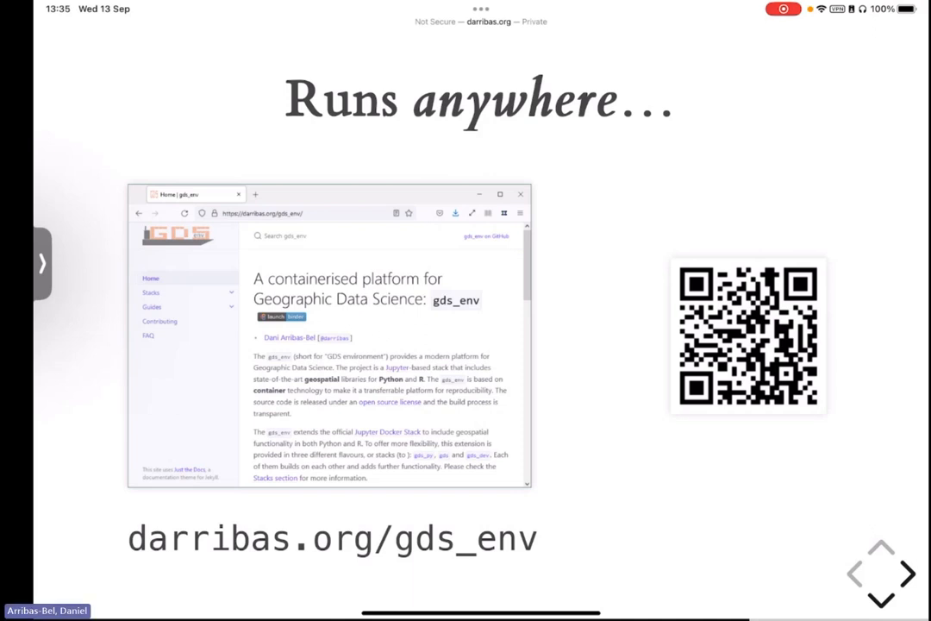
# - Advance to the '… by anyone' slide with the Software Installation Guide
pyautogui.click(880, 581)
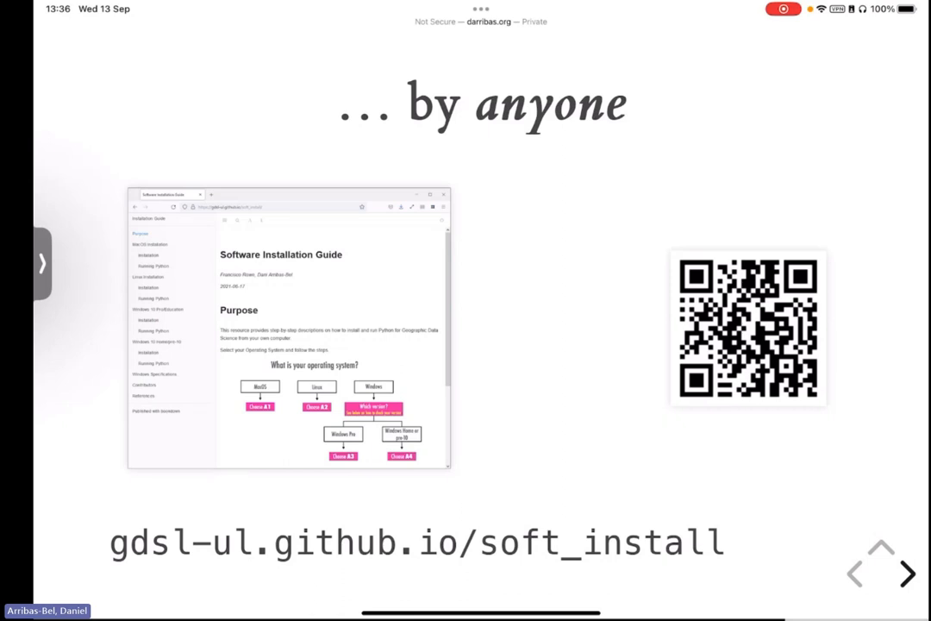
# - Advance to 'Try it out…' showing Spatial Feature Engineering with Binder and Colab options
pyautogui.click(908, 573)
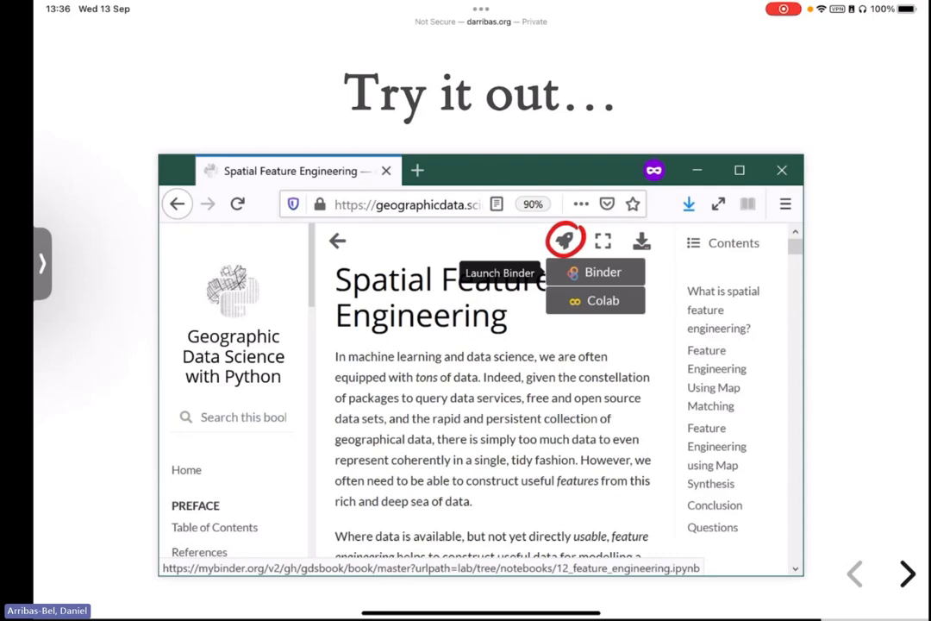
pyautogui.click(907, 573)
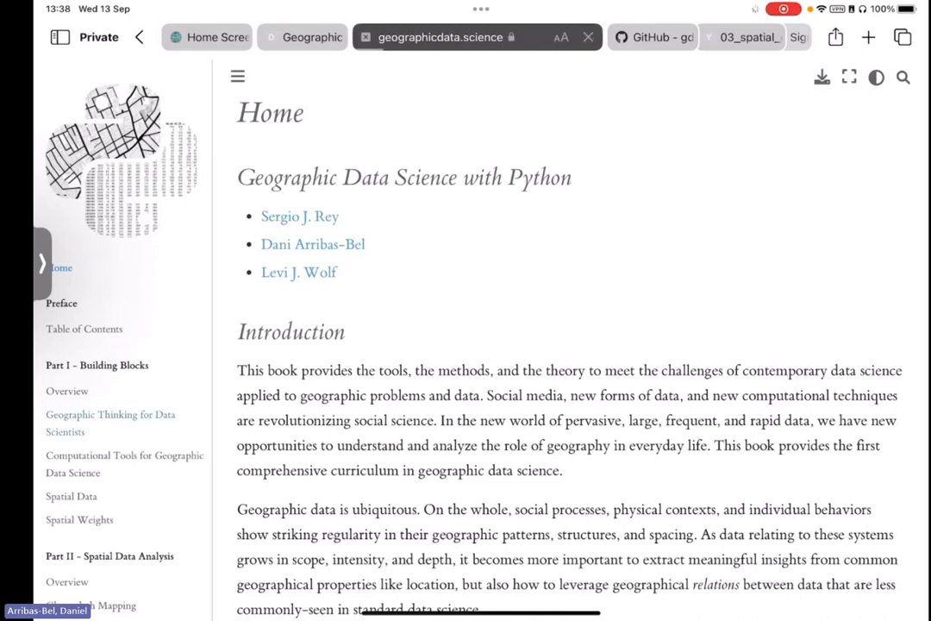
# - Click through from the geographicdata.science book site to the gdsbook/book GitHub repository
pyautogui.click(111, 415)
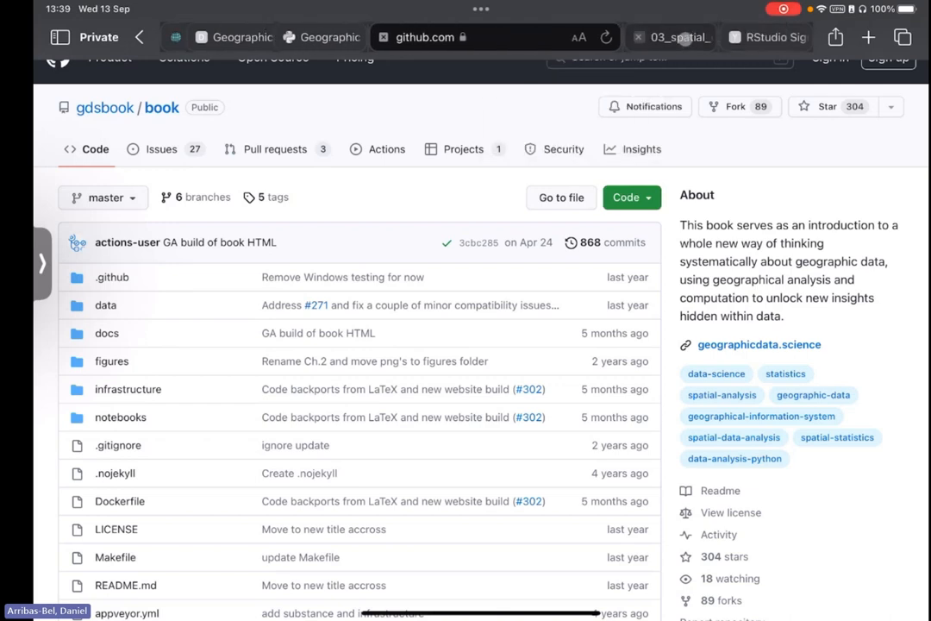
# - Switch to the Safari tab running the JupyterLab (ymir) session
pyautogui.click(678, 37)
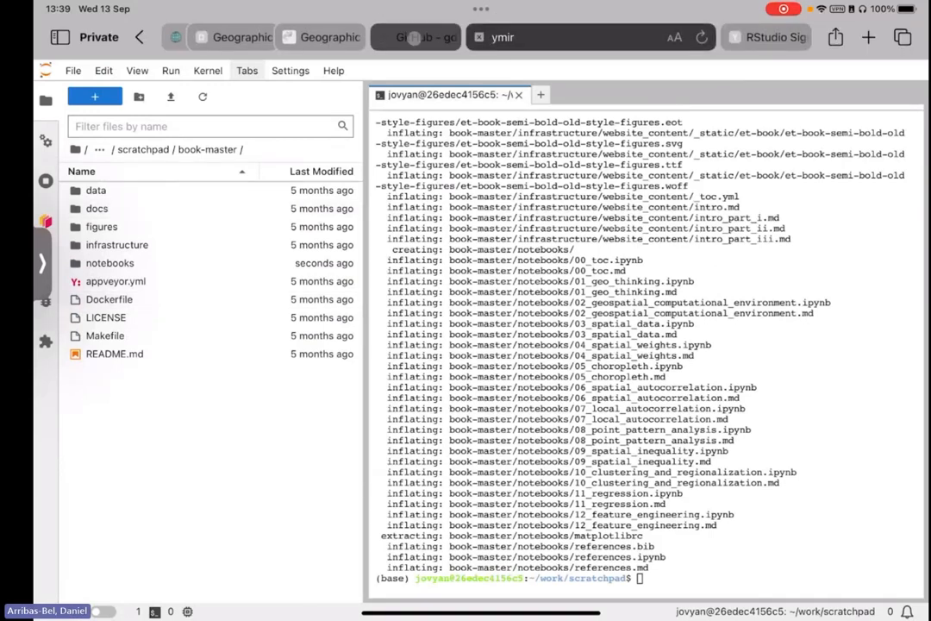
# - Open a new Launcher and browse into book-master/notebooks, selecting 11_regression.ipynb
pyautogui.click(417, 37)
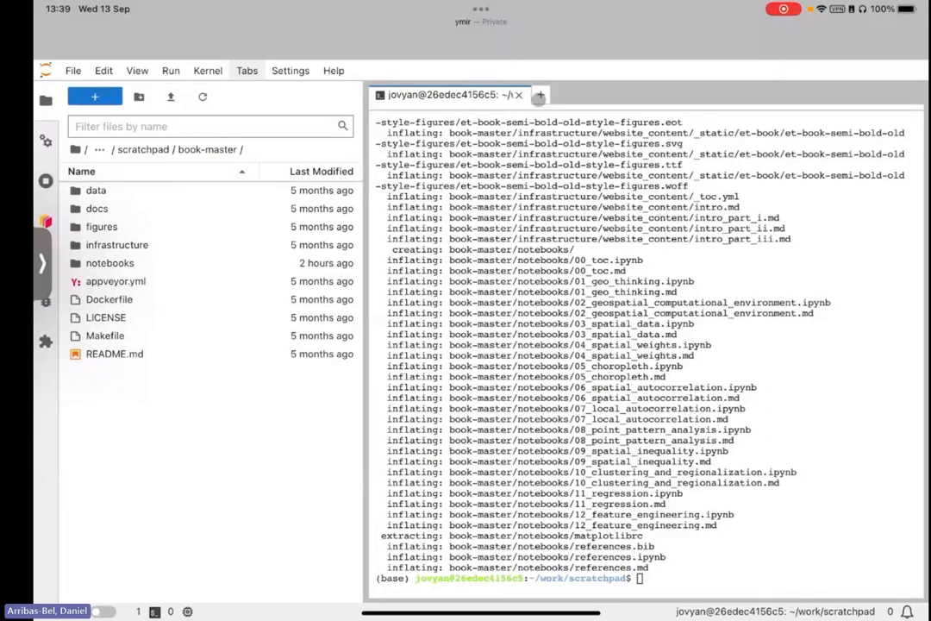
pyautogui.click(539, 95)
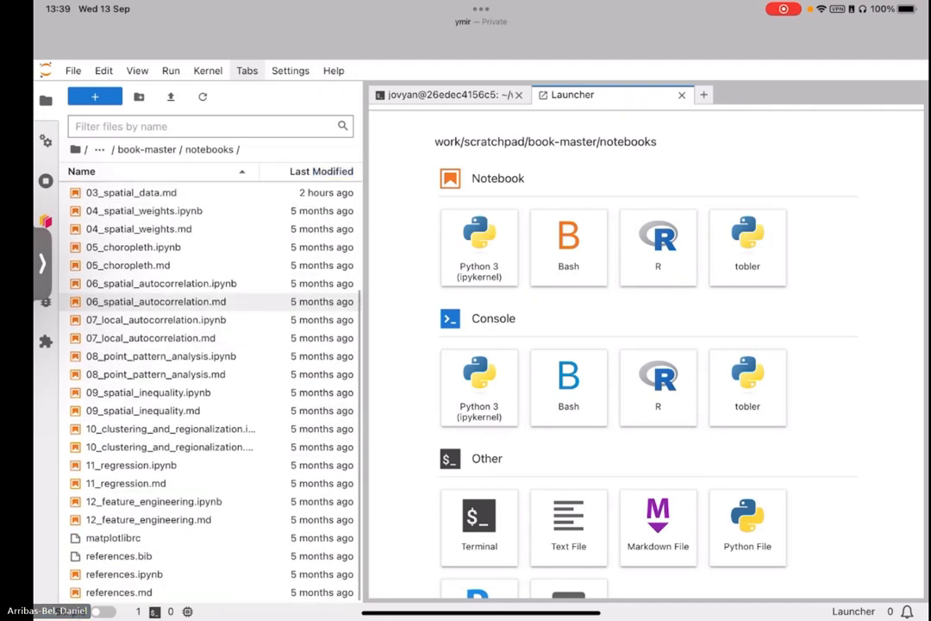
pyautogui.click(322, 171)
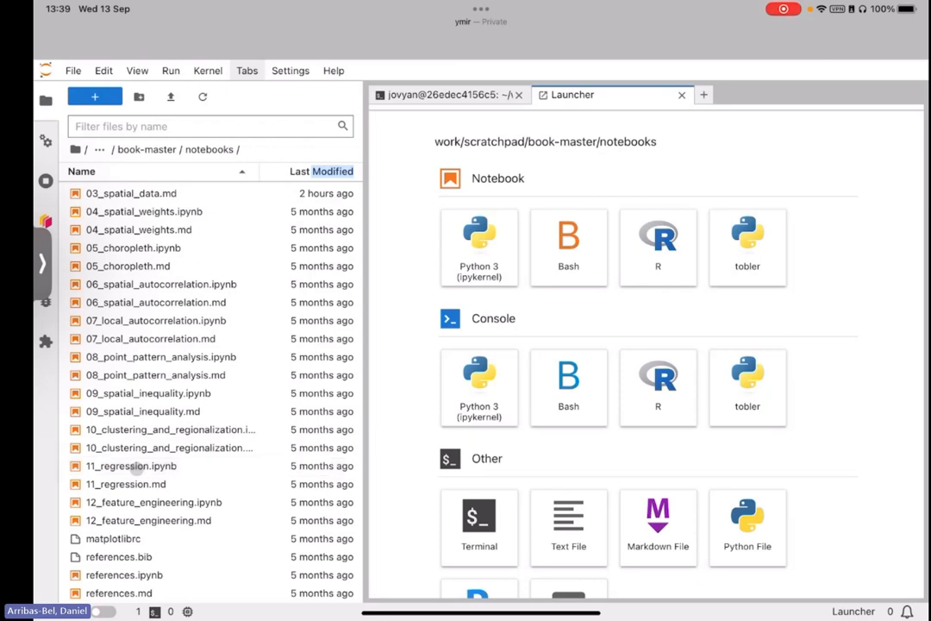
pyautogui.click(131, 465)
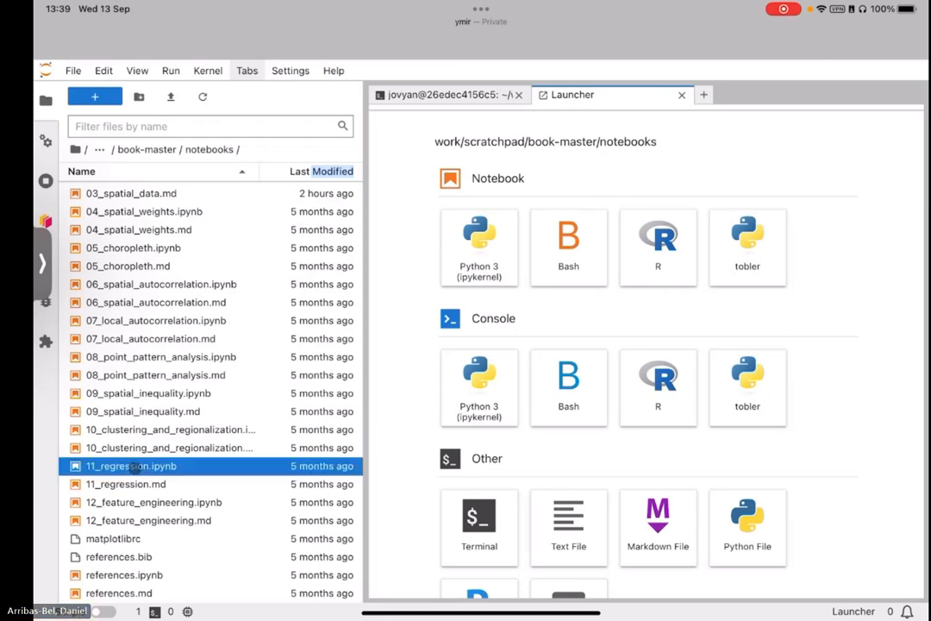
# - Open 11_regression.ipynb on a Python 3 kernel
pyautogui.doubleClick(132, 466)
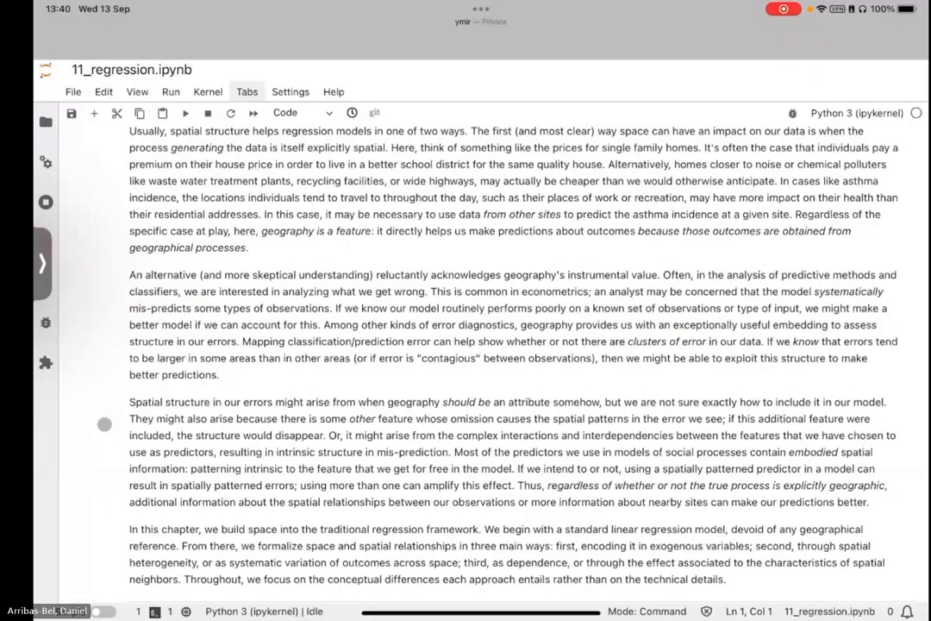
pyautogui.scroll(-3)
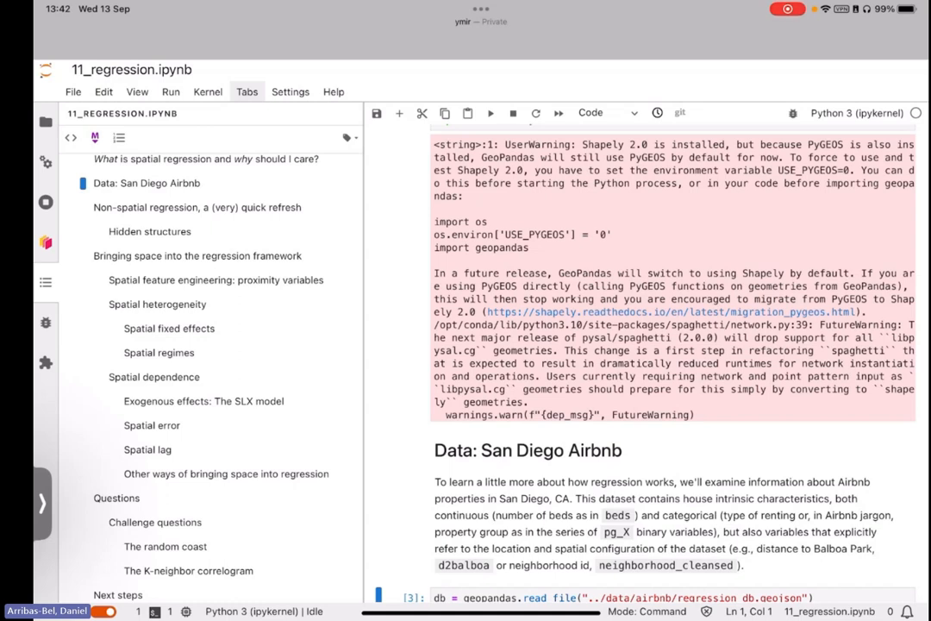
# - Add and run a db.explore() cell, then return to the Airbnb data-loading cell
pyautogui.scroll(-3)
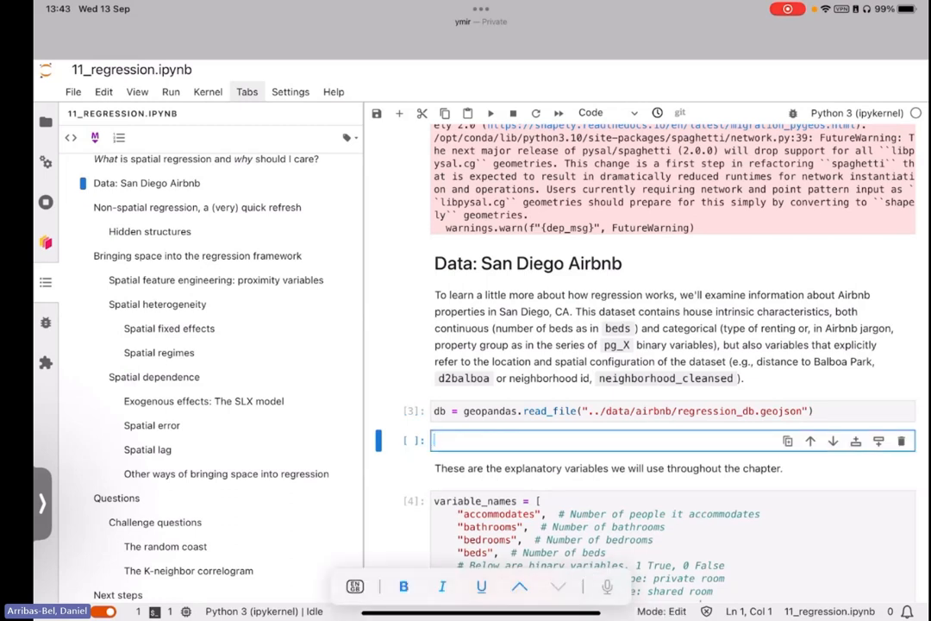
pyautogui.write('db.explore')
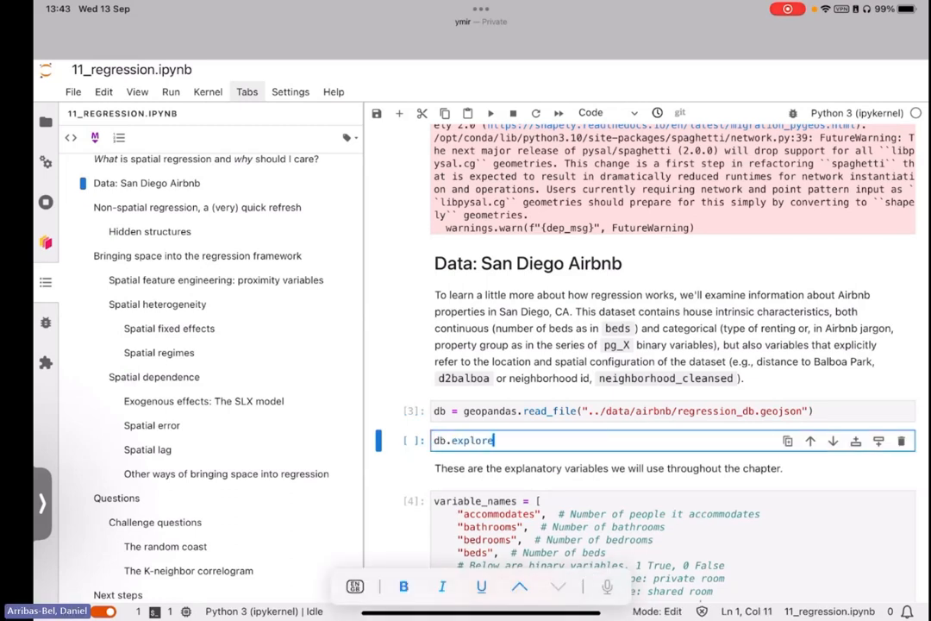
pyautogui.write('()')
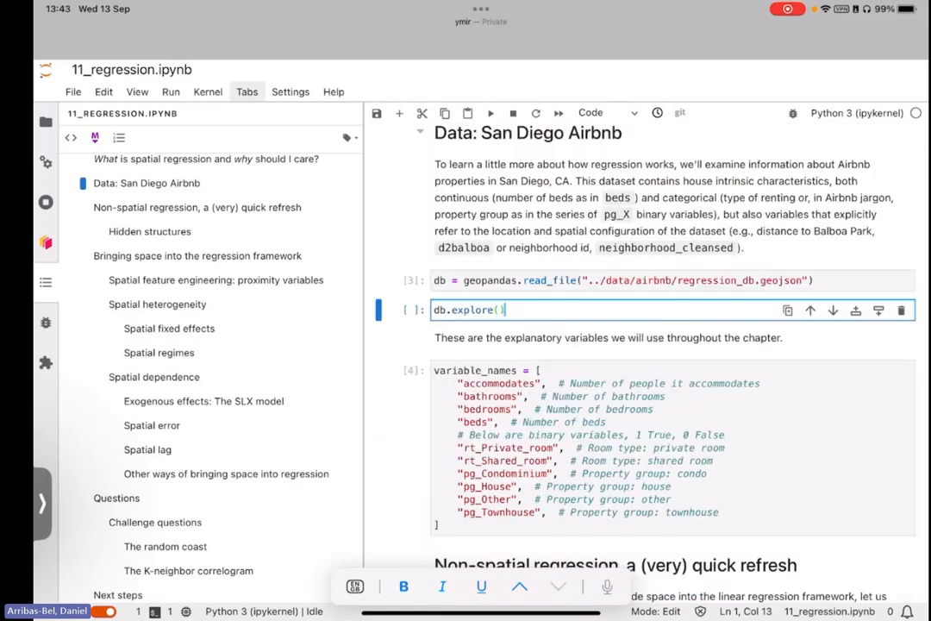
pyautogui.press('shift+enter')
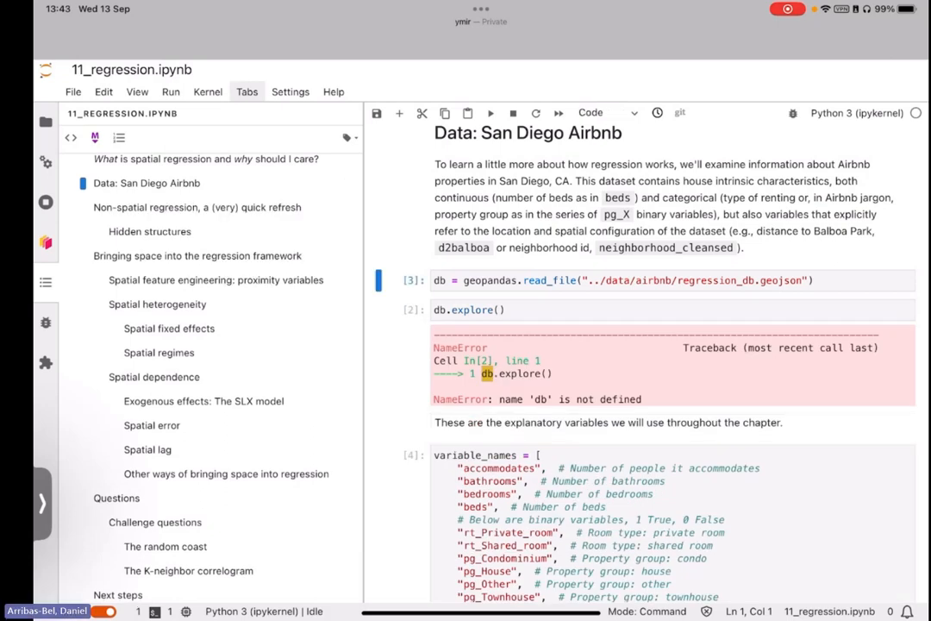
pyautogui.click(483, 310)
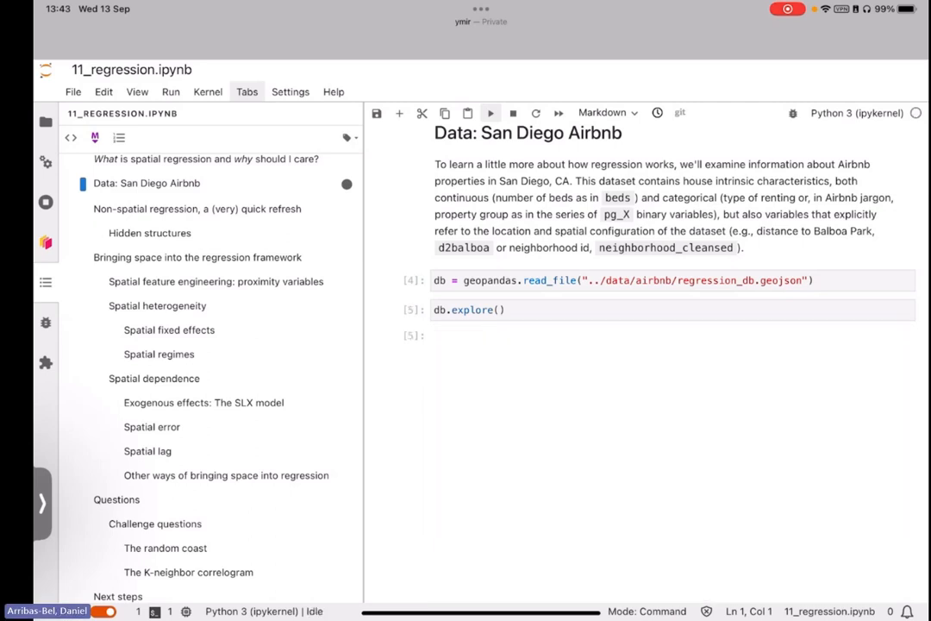
pyautogui.click(491, 113)
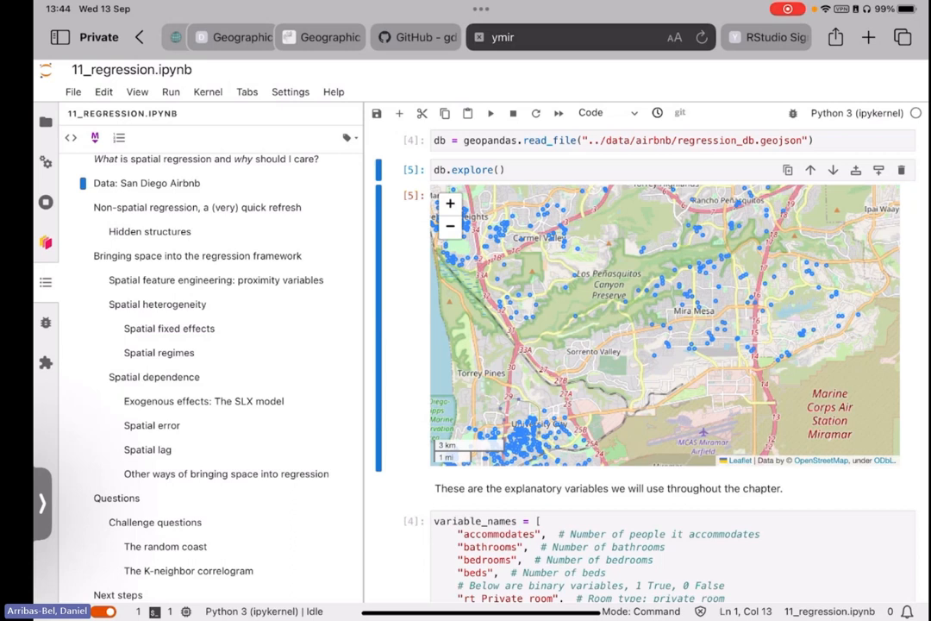
# - Enter username 'rstudio' and fill in the password on the RStudio Server sign-in page
pyautogui.click(766, 37)
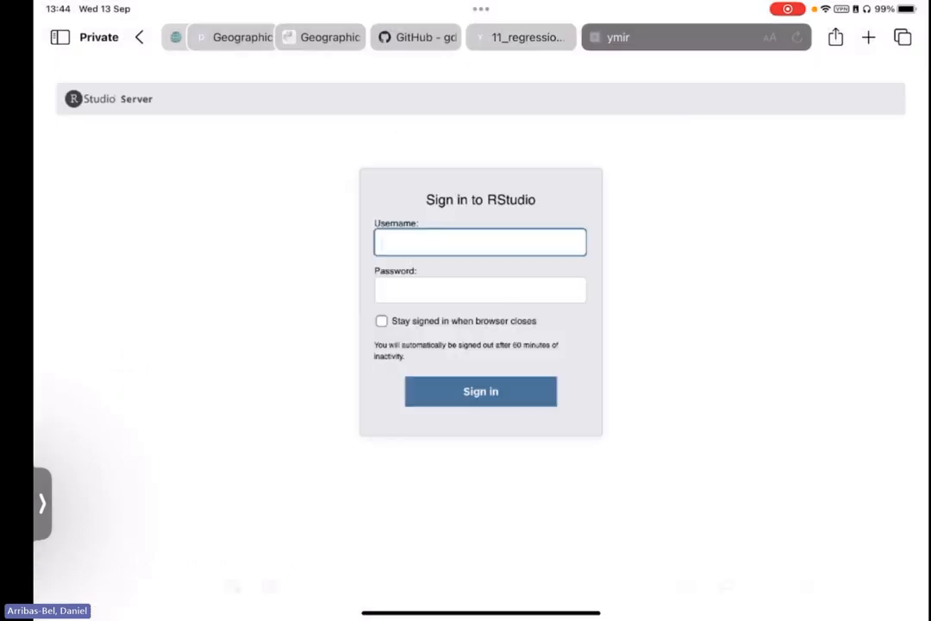
pyautogui.click(481, 241)
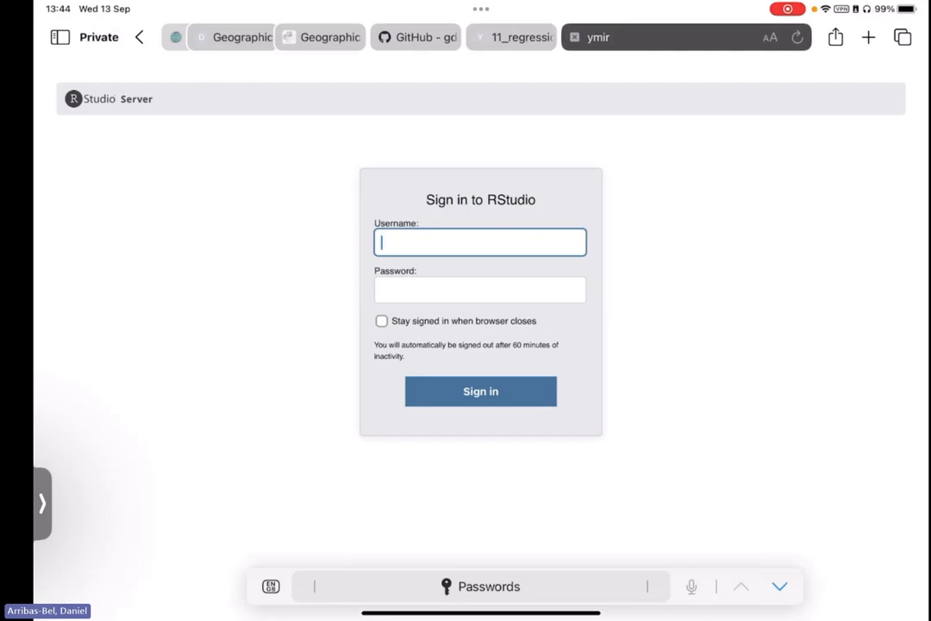
pyautogui.write('r')
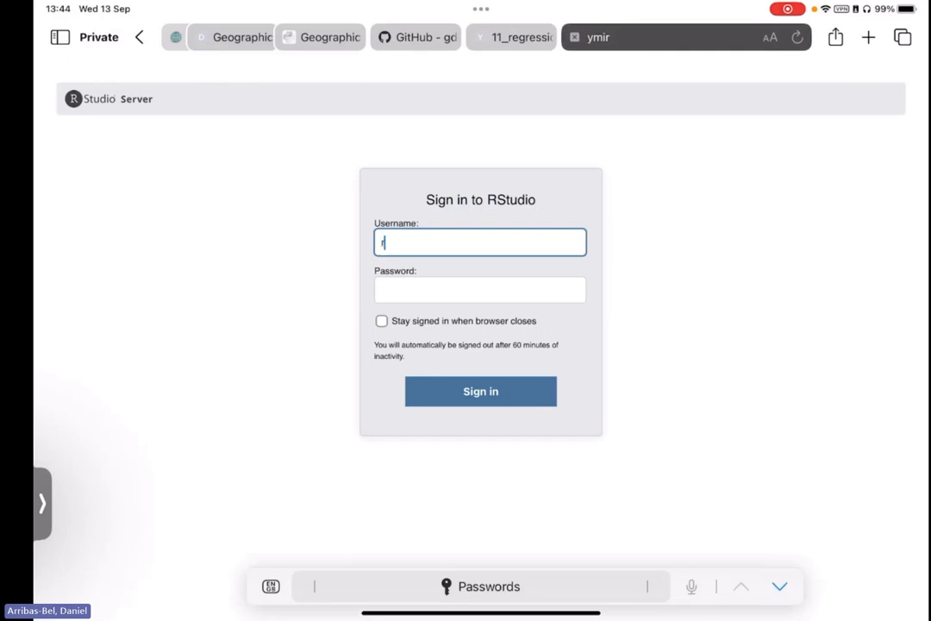
pyautogui.write('studio')
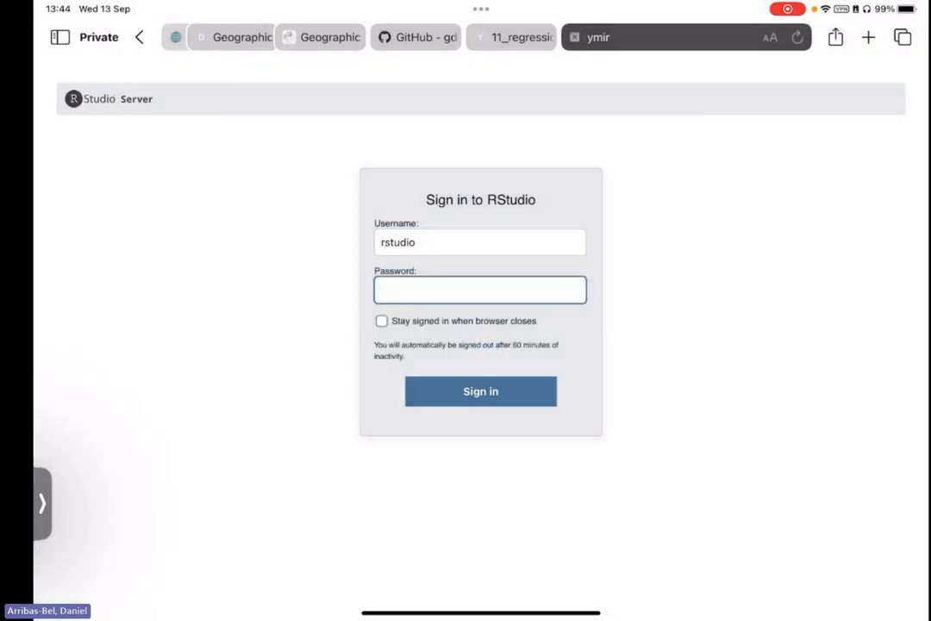
pyautogui.click(480, 289)
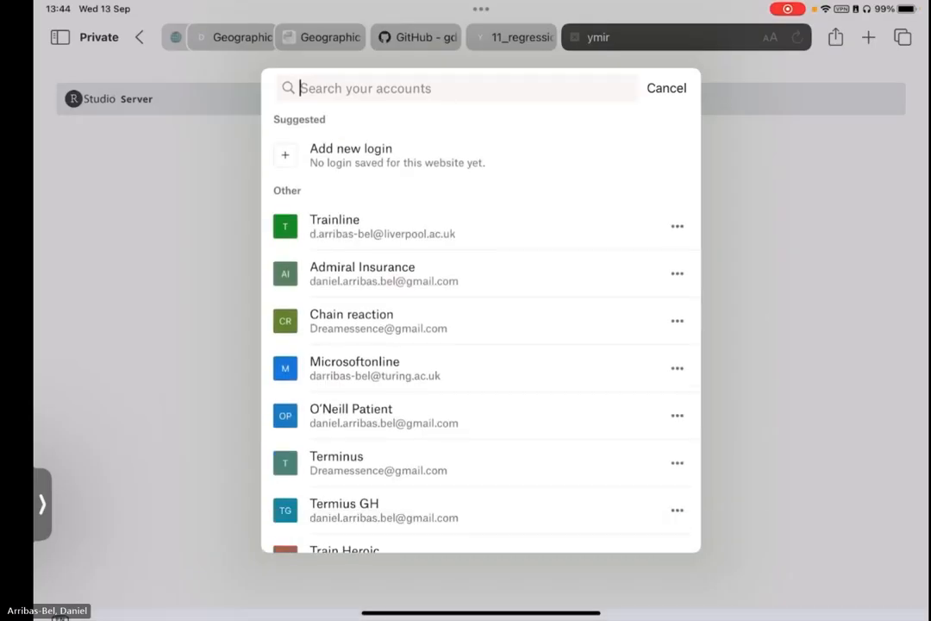
pyautogui.write('ym')
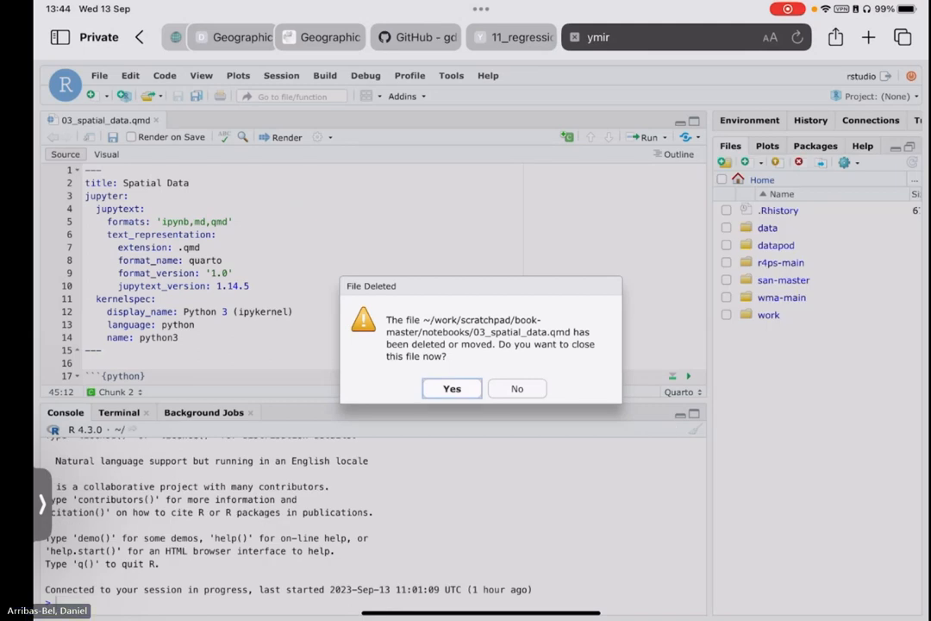
# - Close the deleted 03_spatial_data.qmd, open scratchpad, and show the notebooks folder listing
pyautogui.click(451, 388)
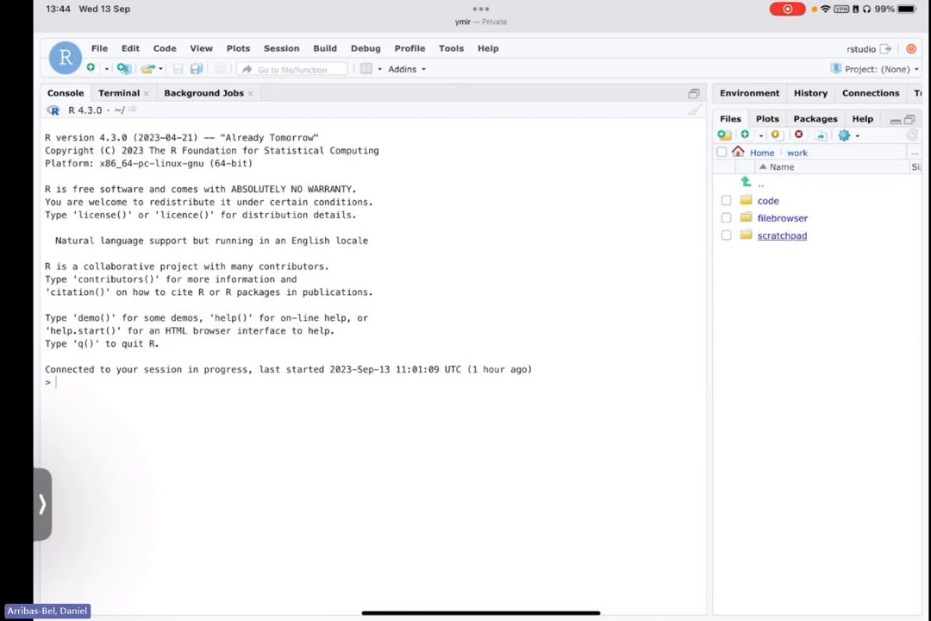
pyautogui.click(782, 234)
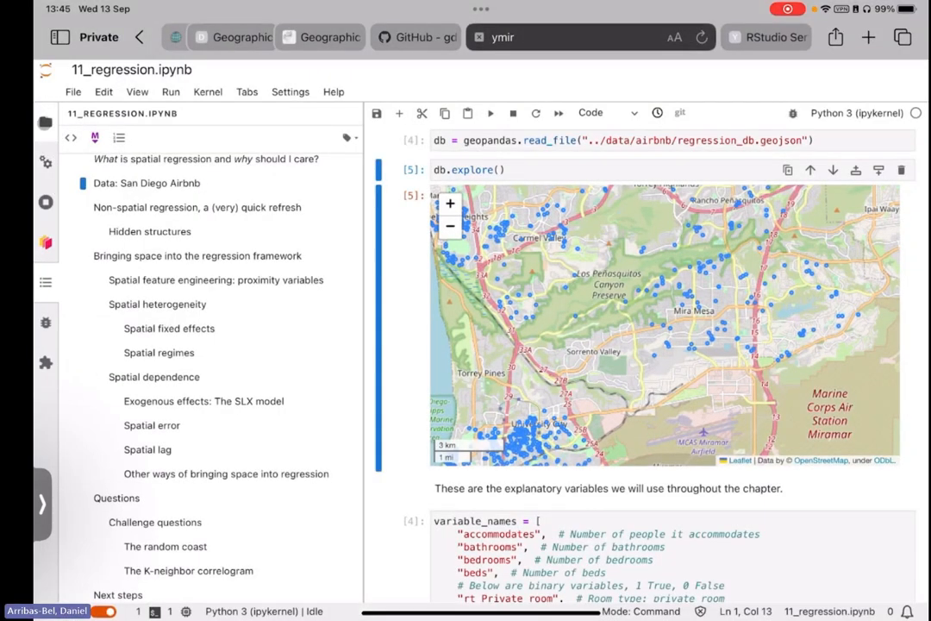
pyautogui.click(45, 122)
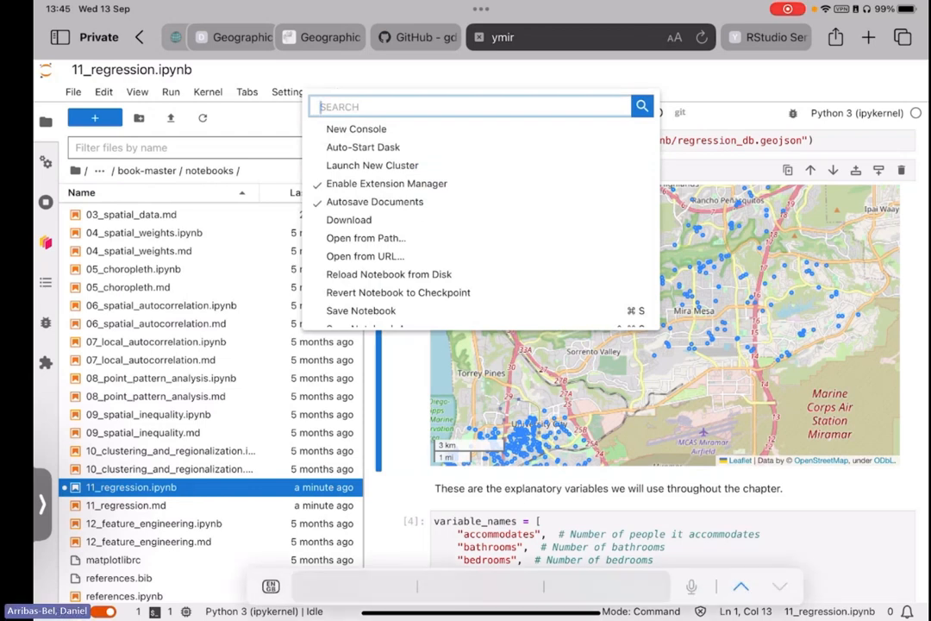
# - Run 'Pair Notebook with Quarto (qmd)' from the command palette on 11_regression
pyautogui.write('Pair')
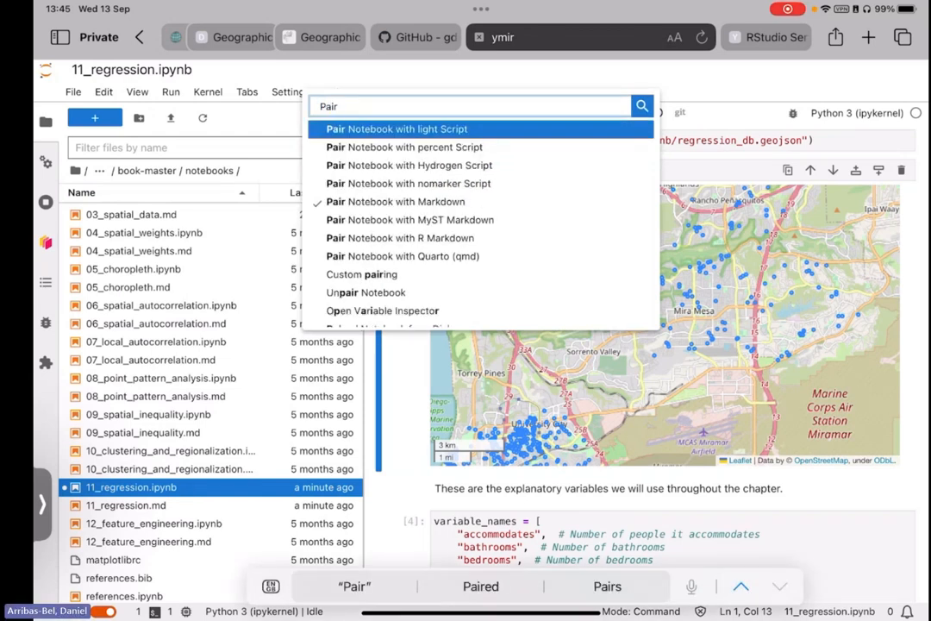
pyautogui.write('qua')
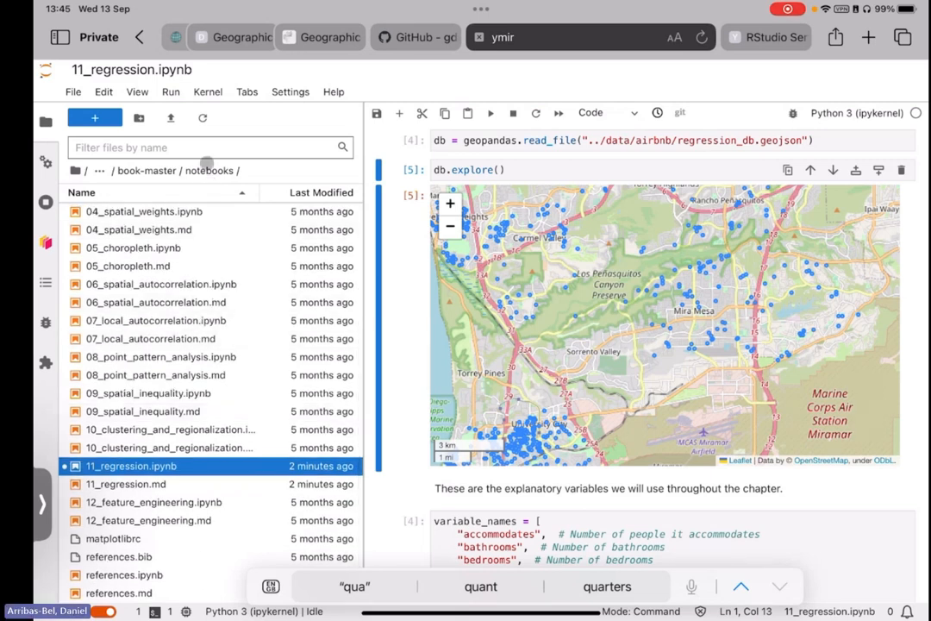
pyautogui.click(202, 117)
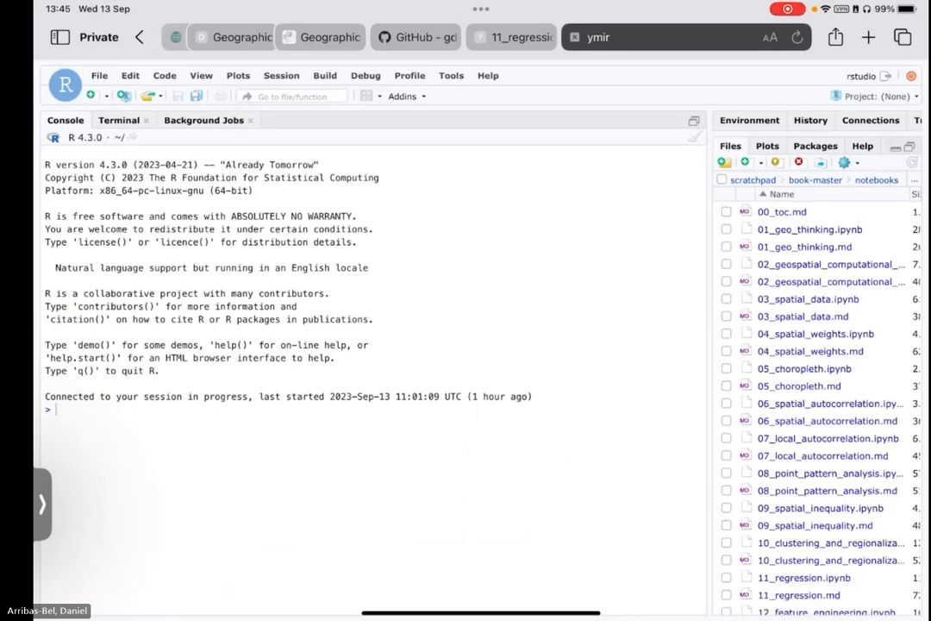
# - Scroll the notebooks file listing and search 'quar' to re-pair the notebook with Quarto
pyautogui.scroll(-3)
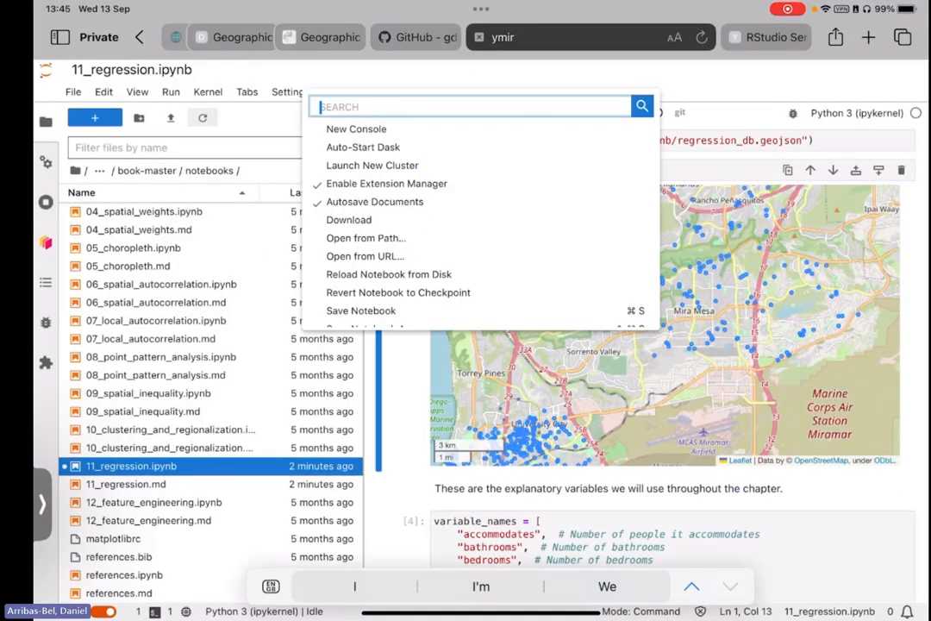
pyautogui.write('quar')
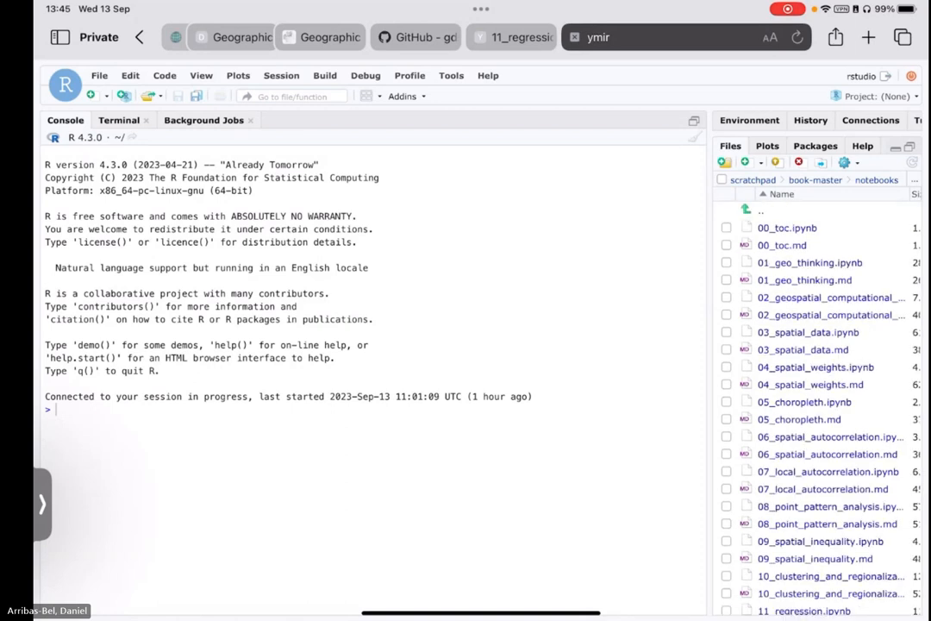
pyautogui.scroll(-3)
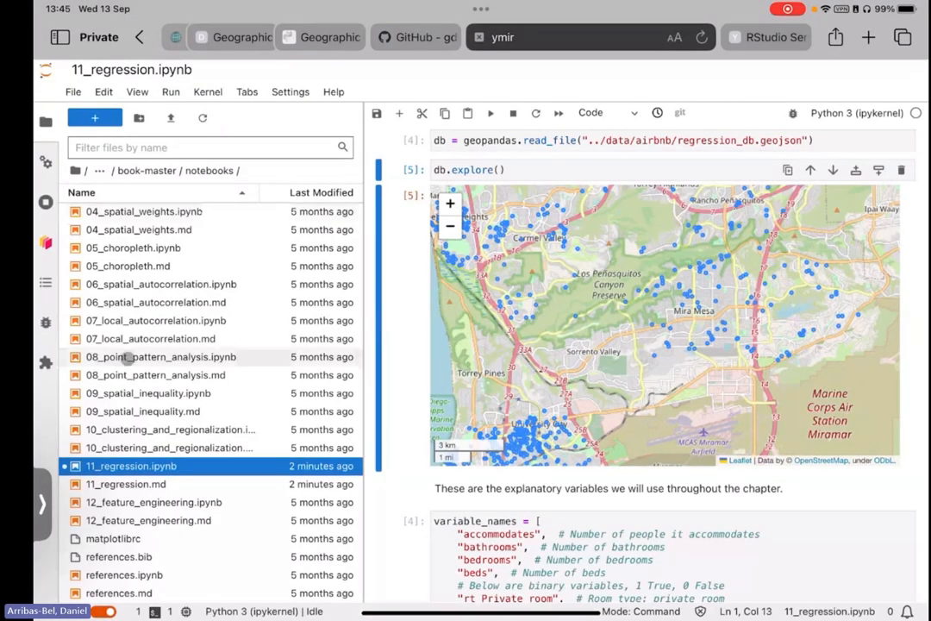
pyautogui.moveTo(223, 265)
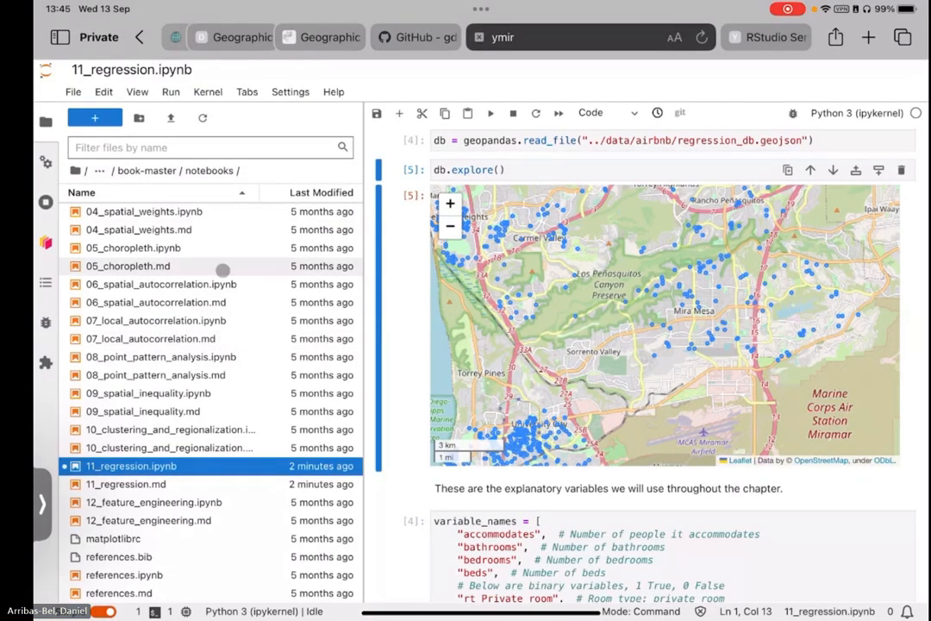
# - Search 'Pai' for the regression notebook, dismiss the palette, and switch to RStudio Server
pyautogui.rightClick(131, 465)
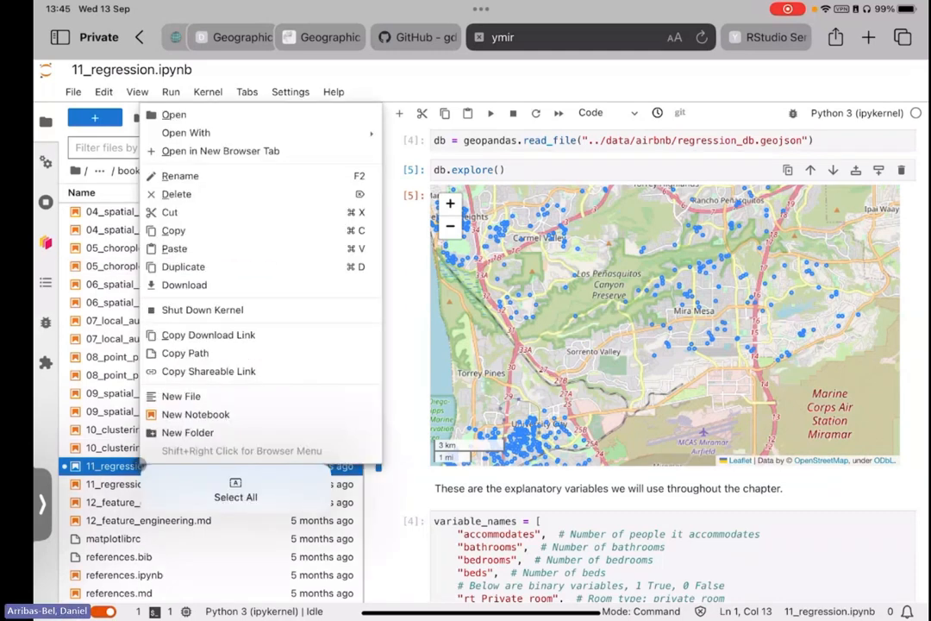
pyautogui.moveTo(254, 118)
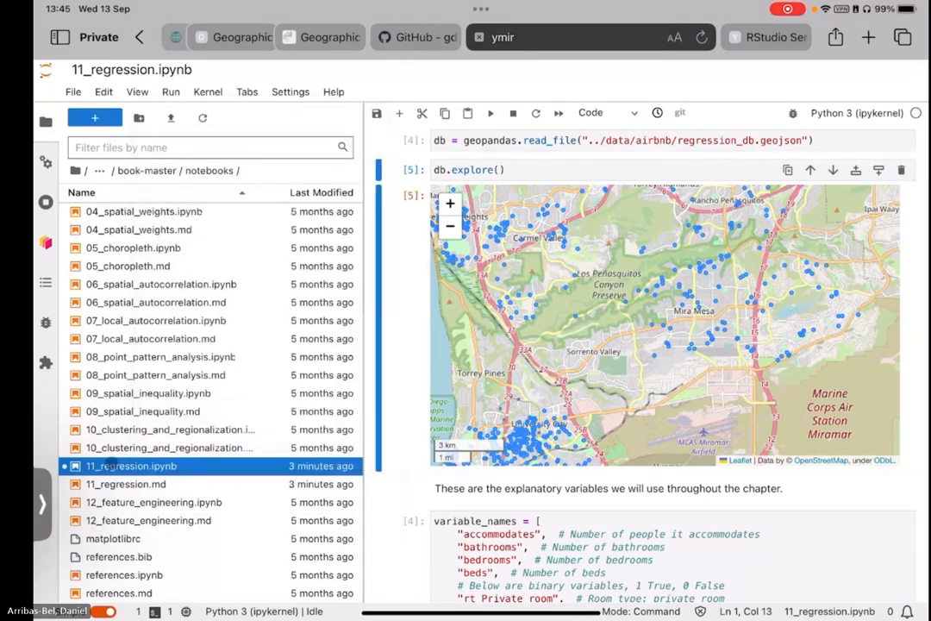
pyautogui.write('Pai qu')
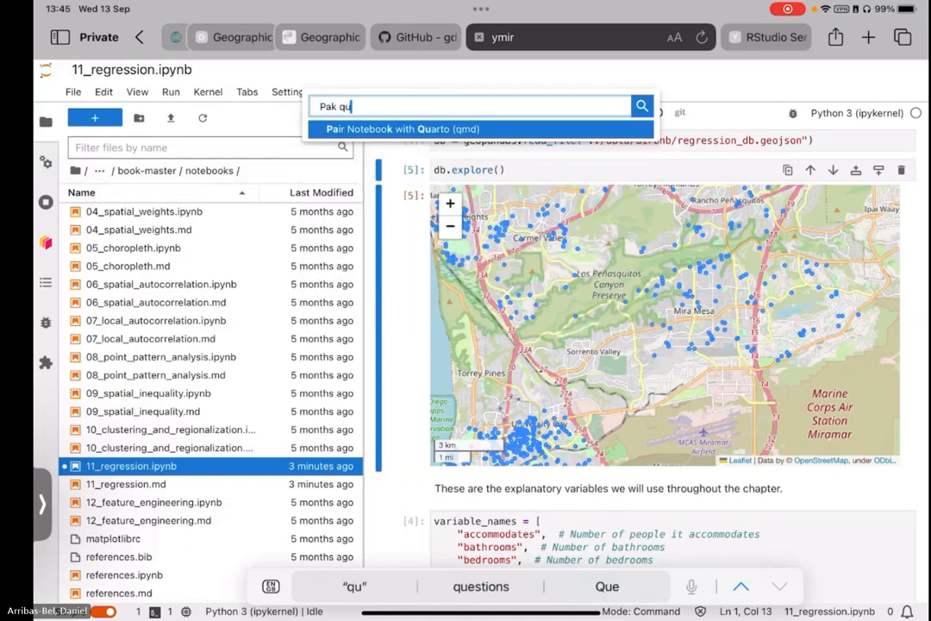
pyautogui.press('Escape')
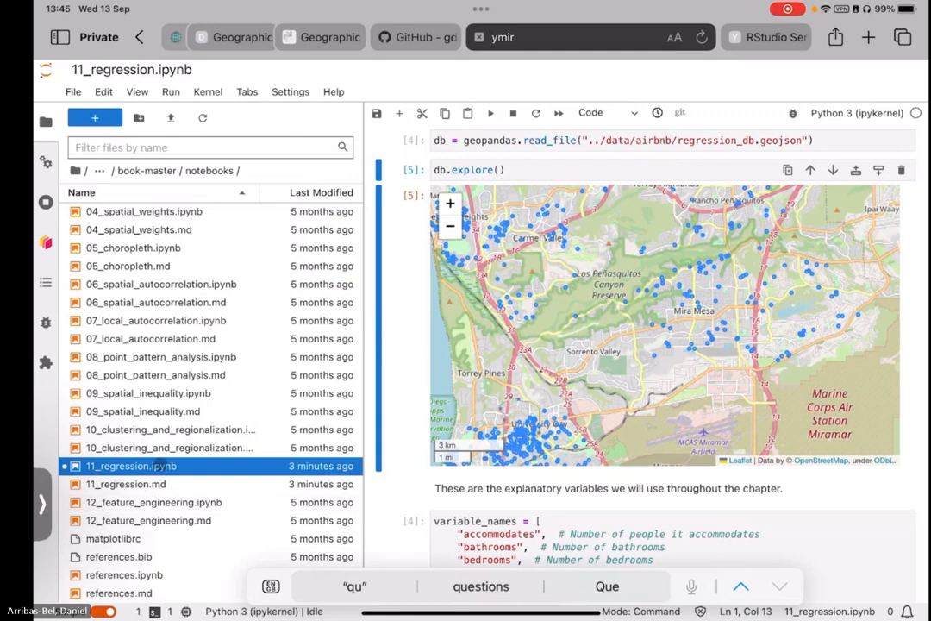
pyautogui.click(216, 147)
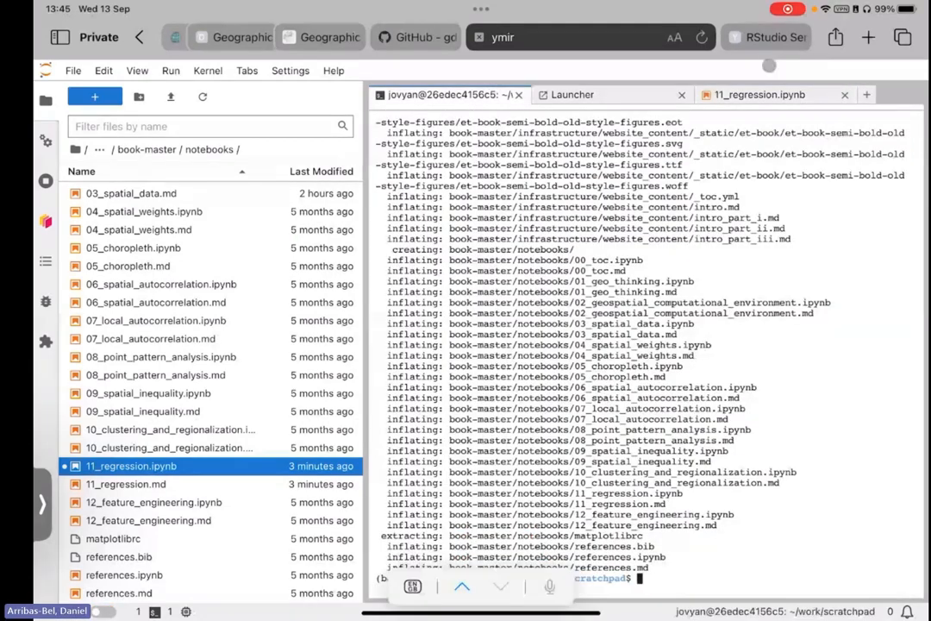
pyautogui.click(766, 37)
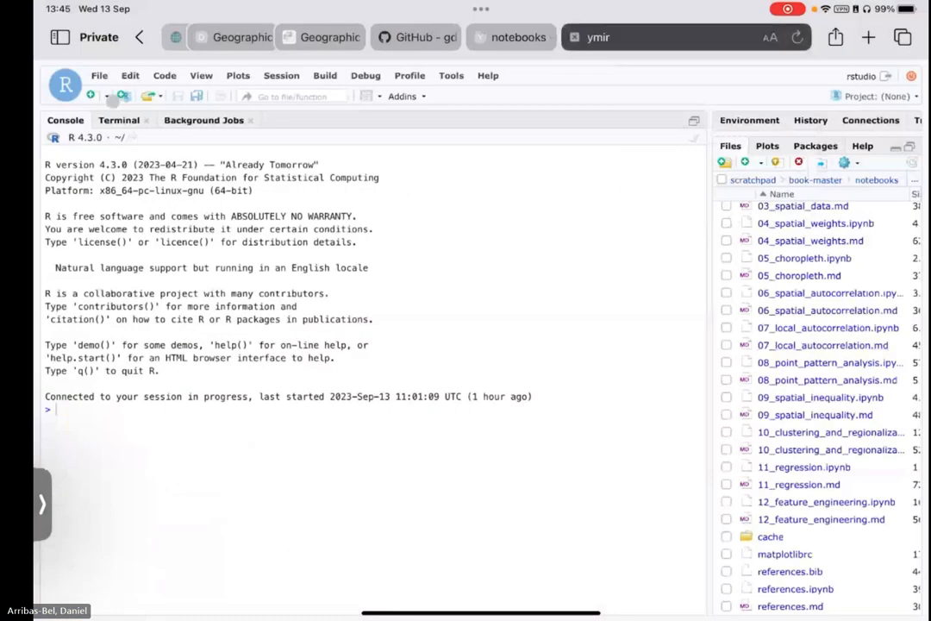
# - In the Terminal, run 'quarto convert 11_regression.ipynb' in the notebooks folder, then open 11_regression.qmd
pyautogui.click(119, 120)
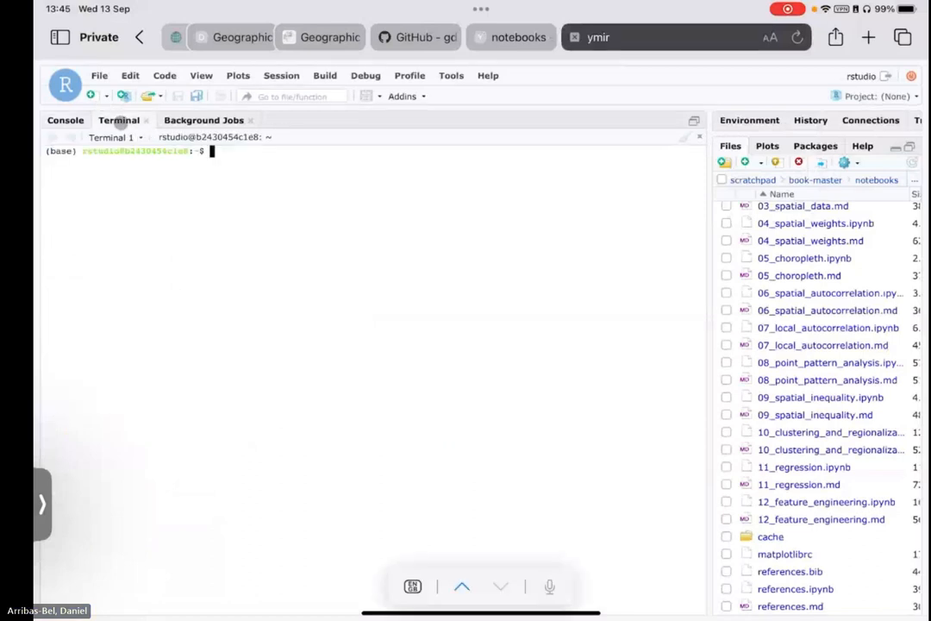
pyautogui.write('cd')
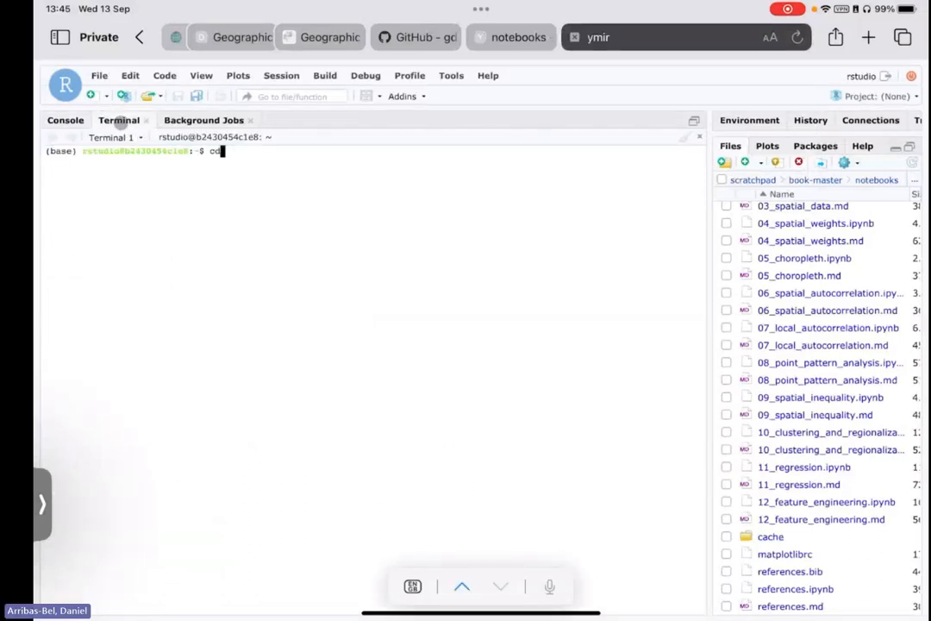
pyautogui.write('work/')
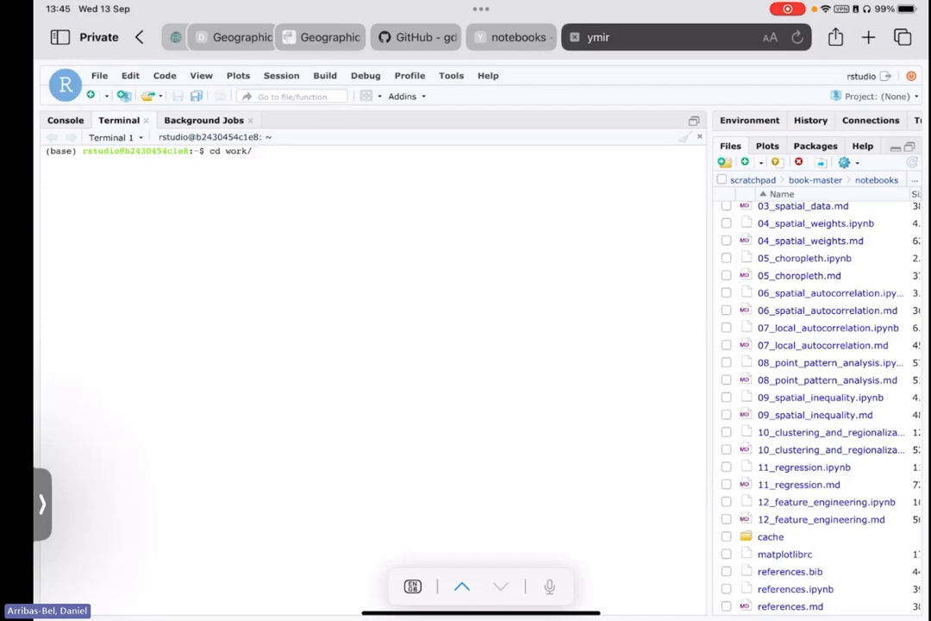
pyautogui.write('scratchpad/book-master/notebooks/')
pyautogui.write('quarto')
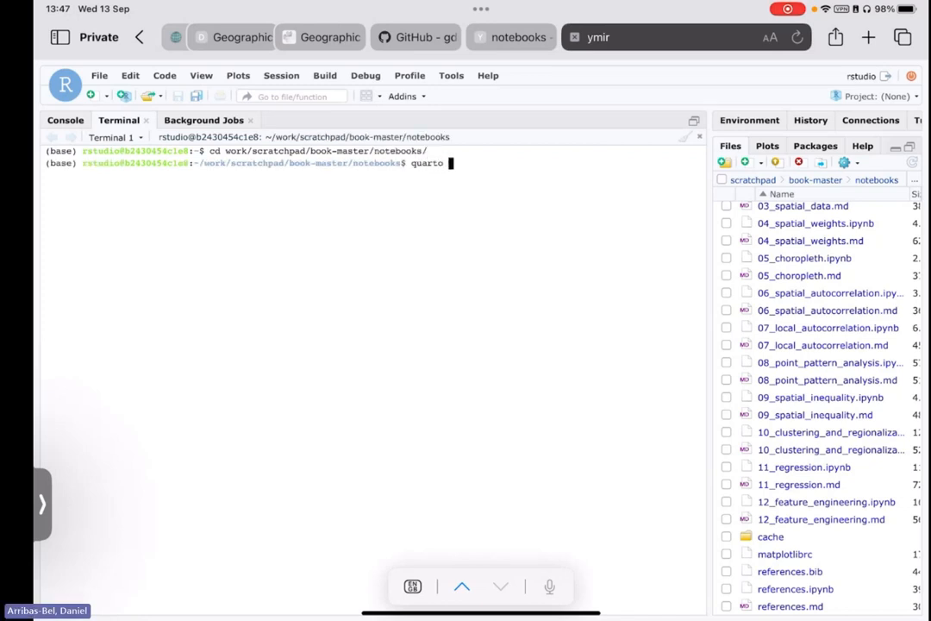
pyautogui.write('convert 11_regression.ipynb')
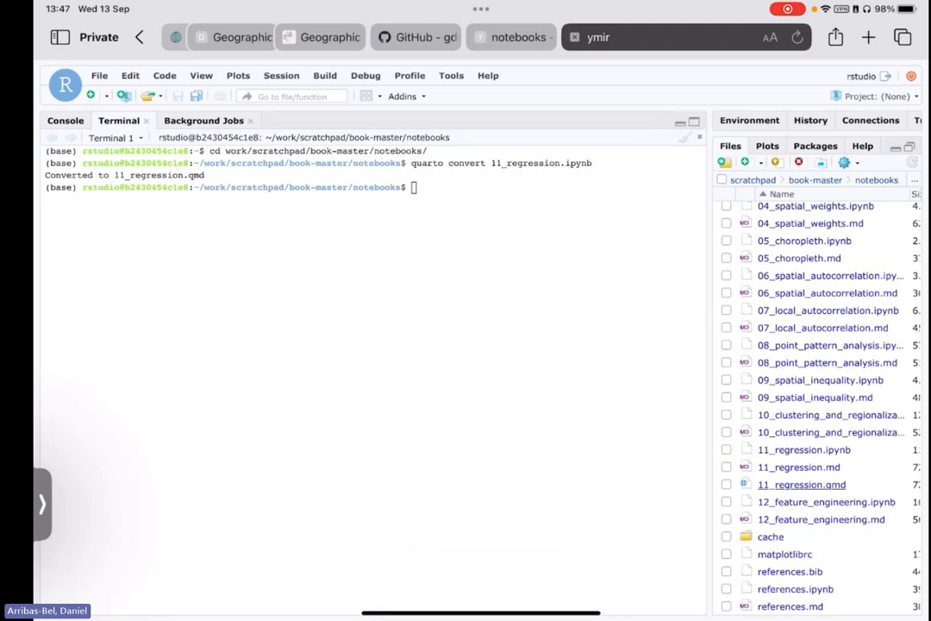
pyautogui.click(801, 483)
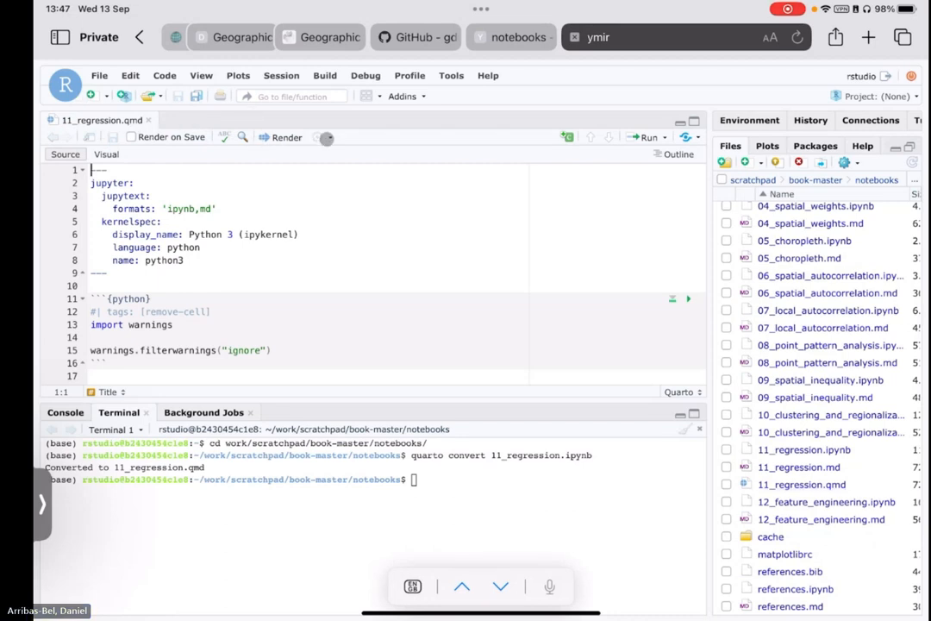
# - Switch 11_regression.qmd to the Visual Editor, confirming column wrapping at 72
pyautogui.click(327, 137)
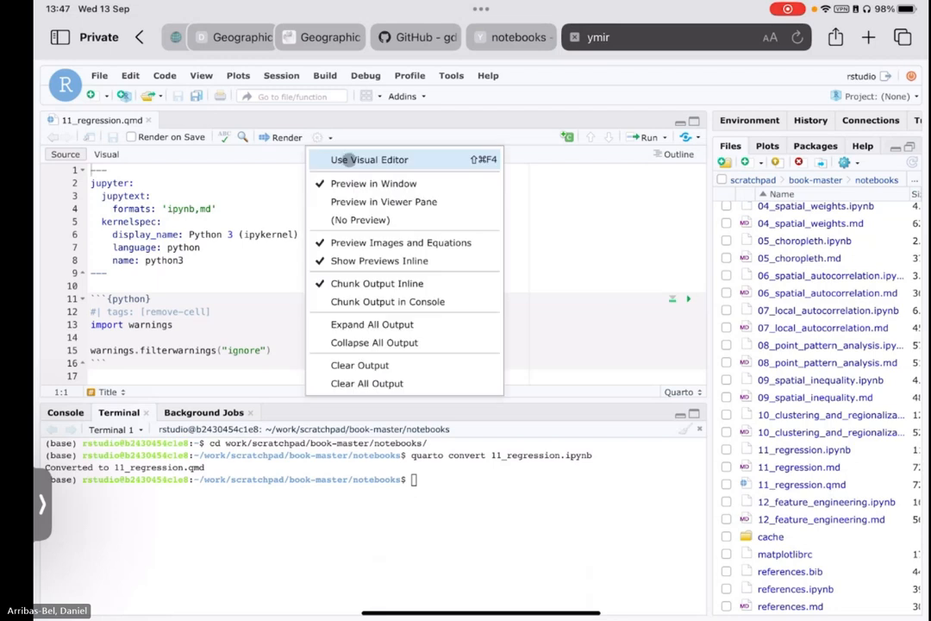
pyautogui.click(368, 160)
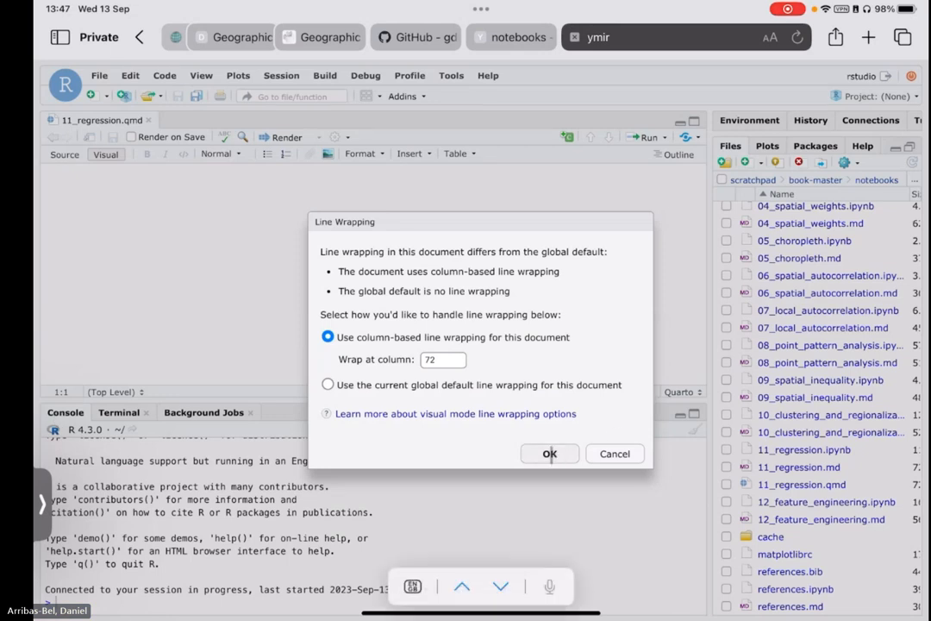
pyautogui.click(550, 454)
pyautogui.write('library')
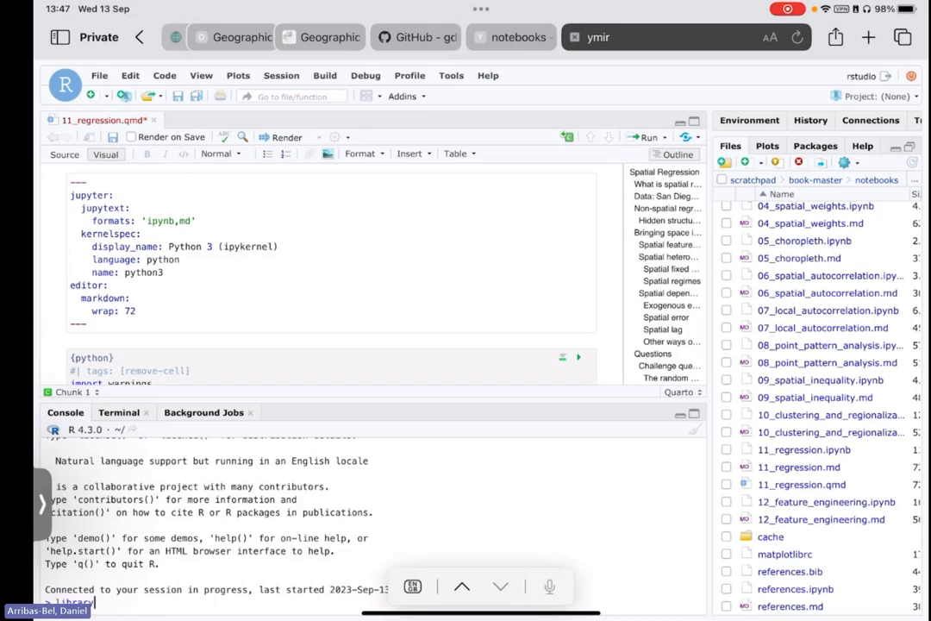
# - Run library(reticulate) and reticulate::use_condaenv('gds') in the Console
pyautogui.write('reticulate)')
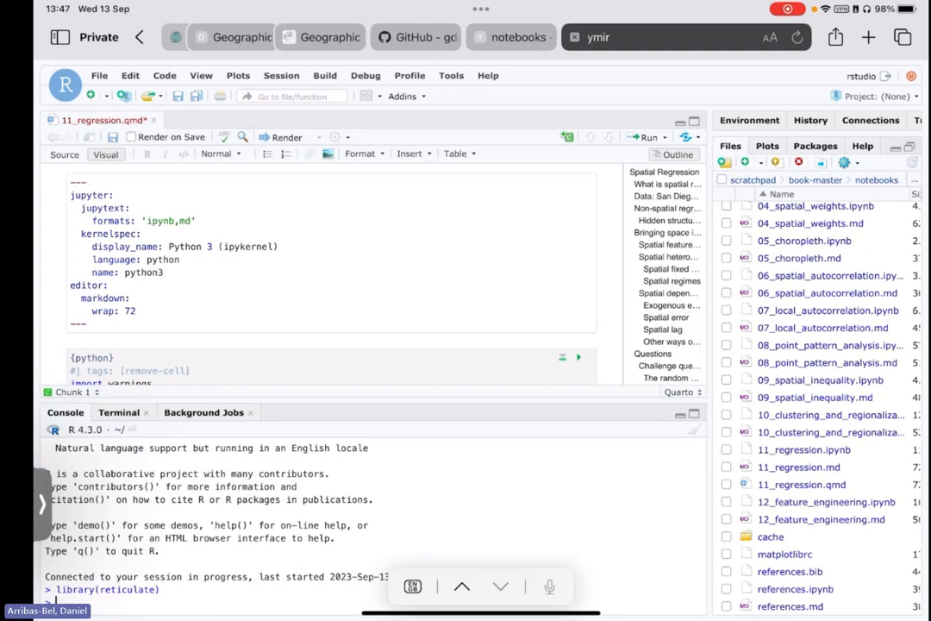
pyautogui.write("reticulate::use_condaenv('gds")
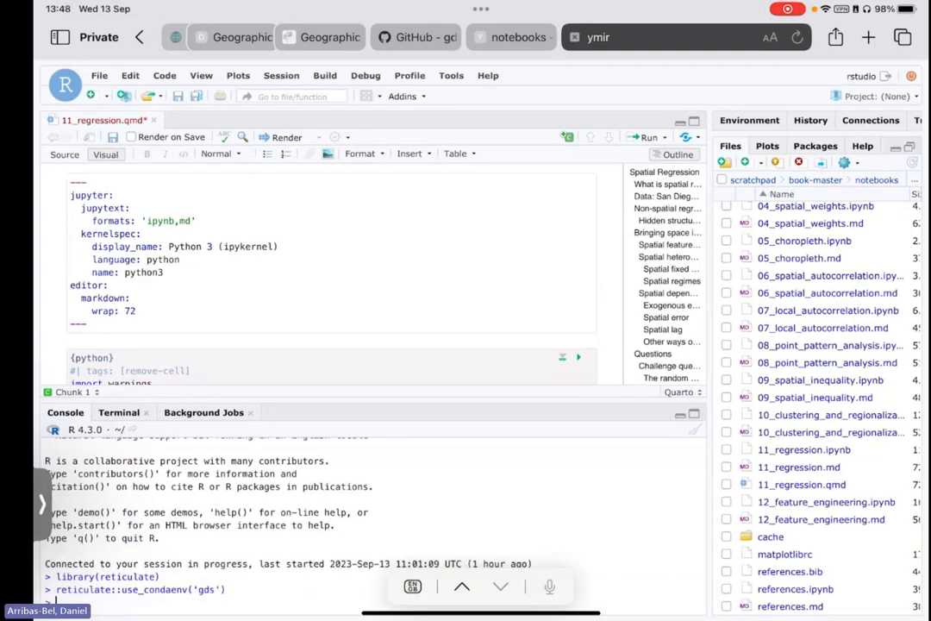
# - Run the import, read_file and db.explore() chunks to load and map the Airbnb data
pyautogui.scroll(-3)
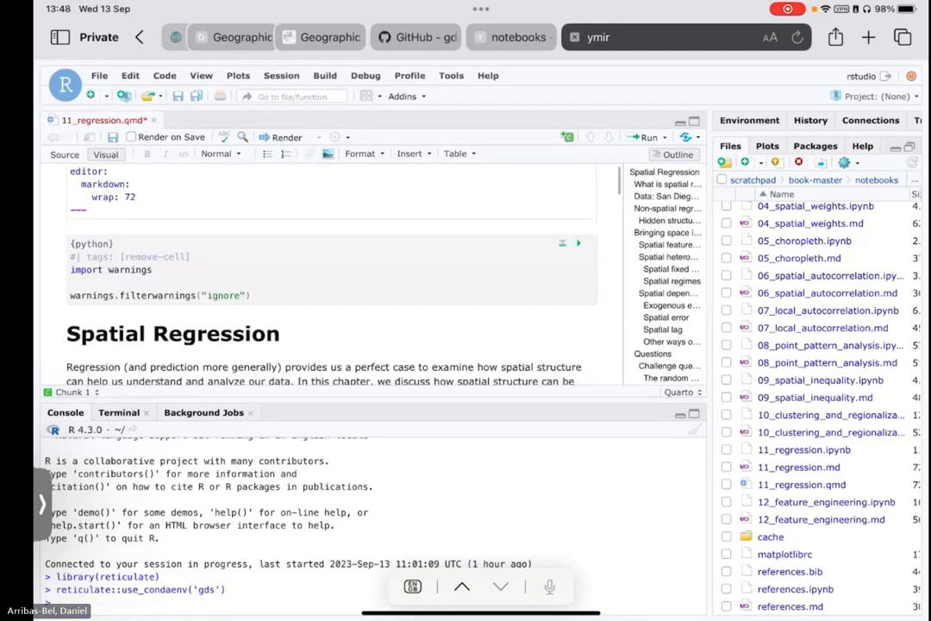
pyautogui.scroll(-3)
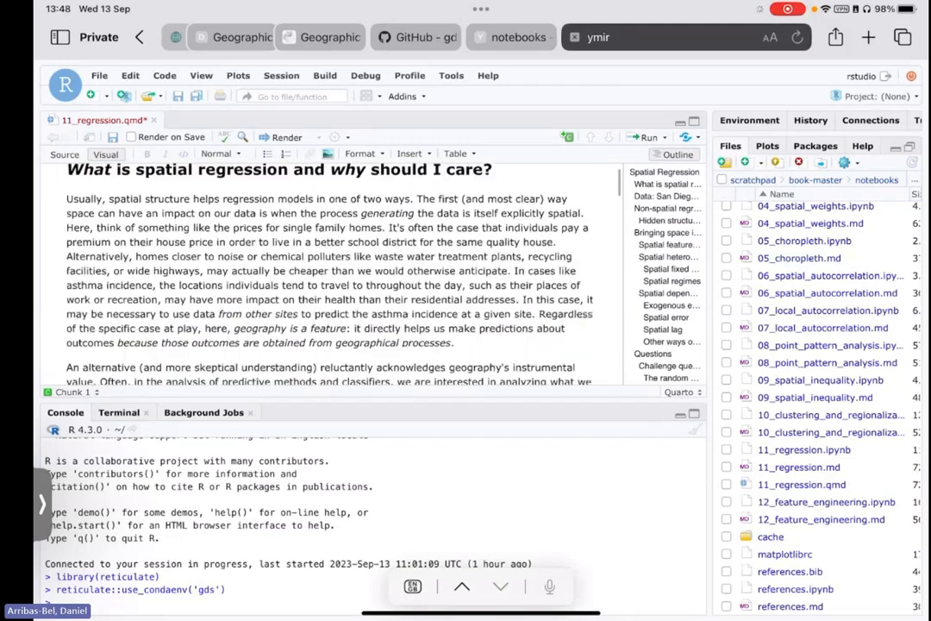
pyautogui.scroll(-3)
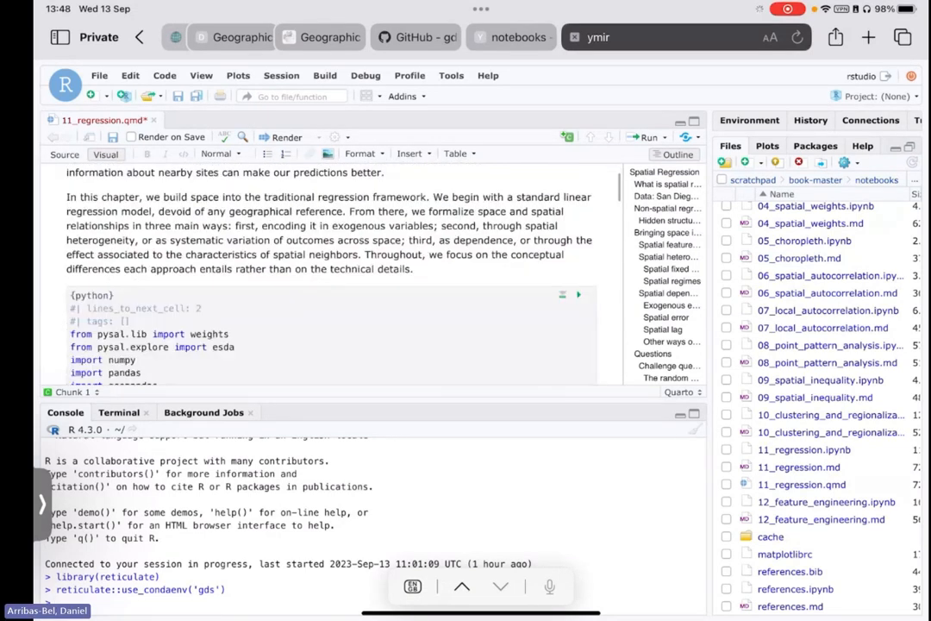
pyautogui.scroll(-3)
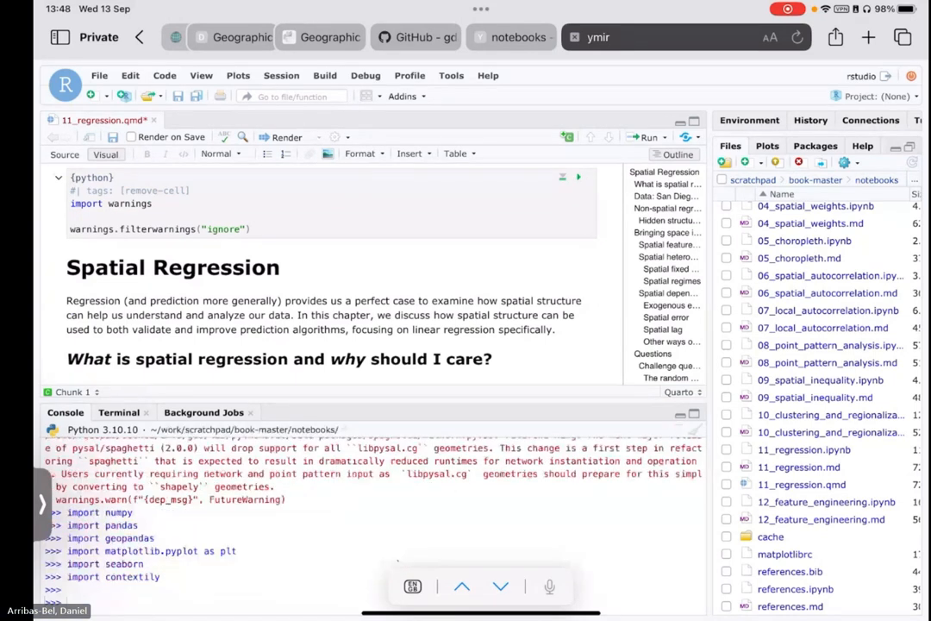
pyautogui.scroll(-3)
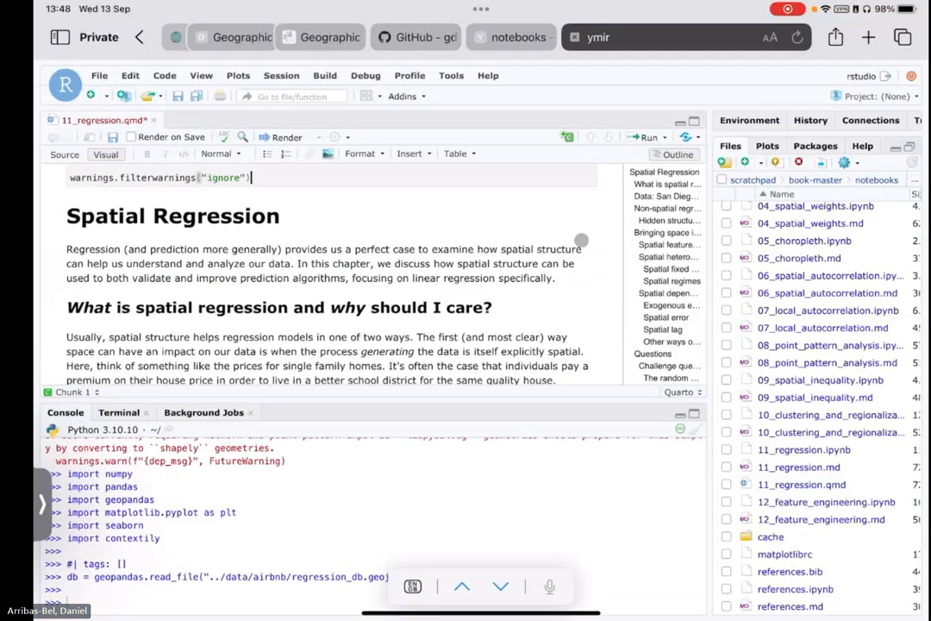
pyautogui.scroll(-3)
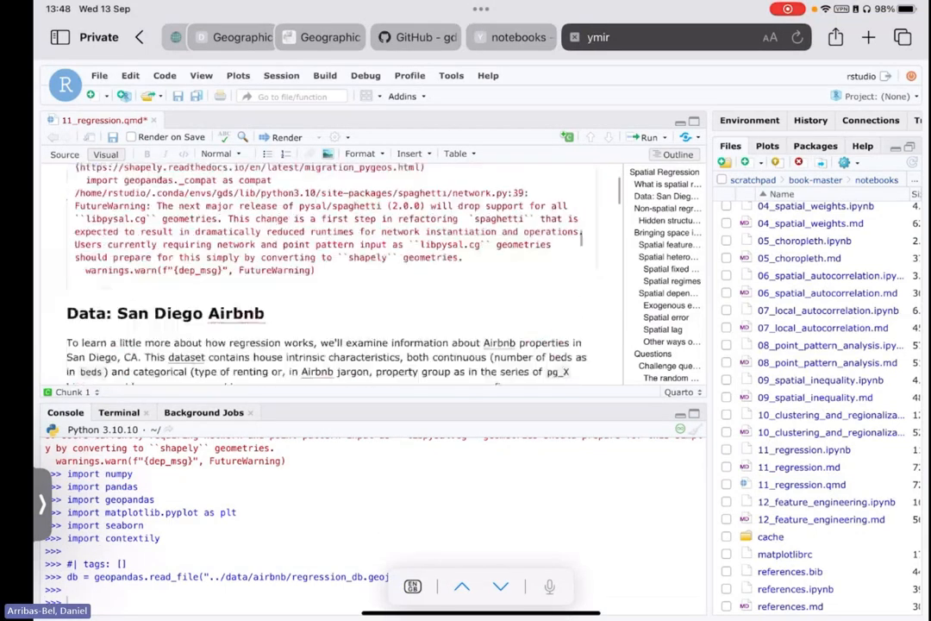
pyautogui.scroll(-3)
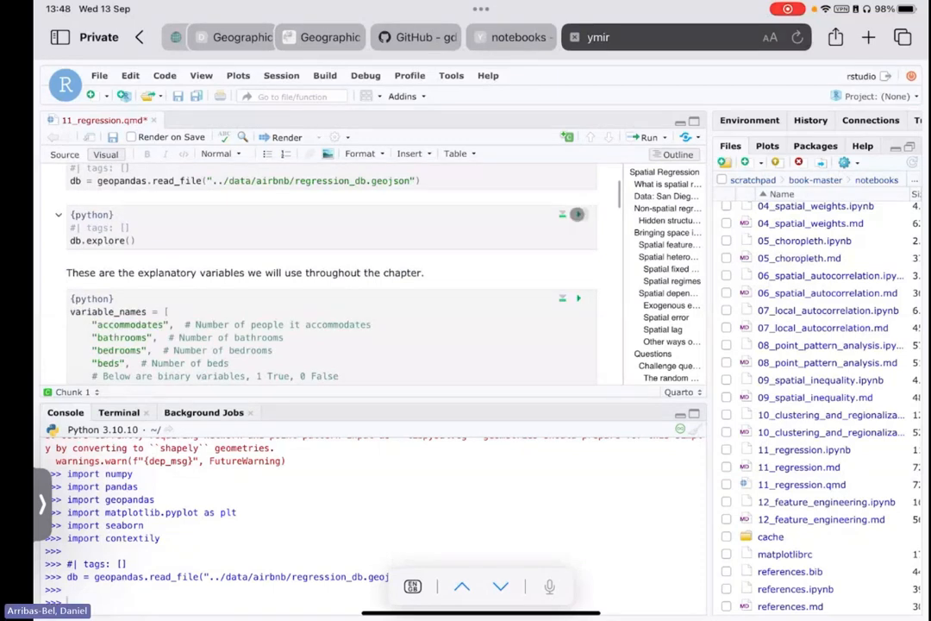
pyautogui.click(578, 214)
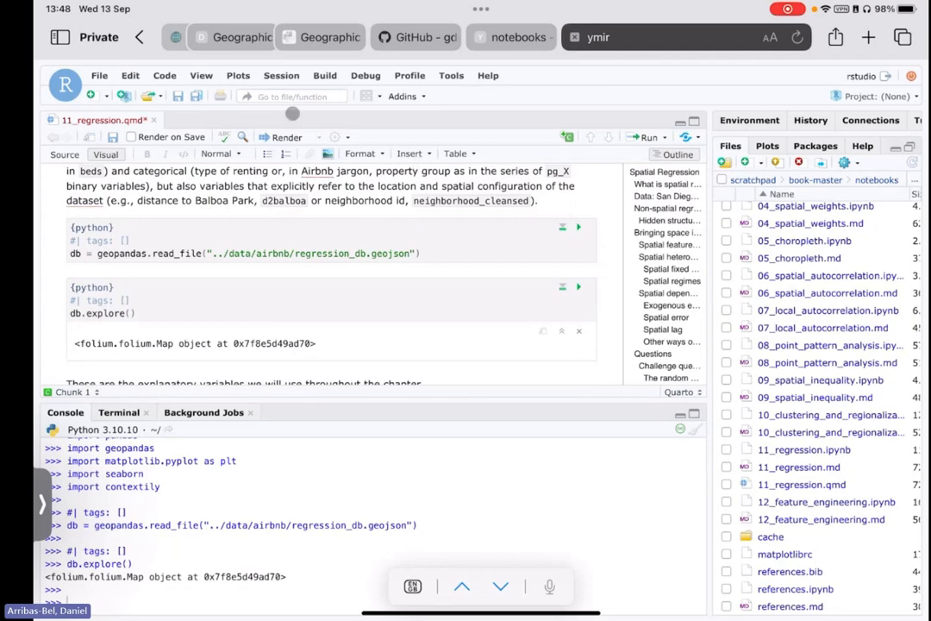
# - Render 11_regression.qmd, starting the Quarto preview job that executes its 53 cells
pyautogui.click(286, 137)
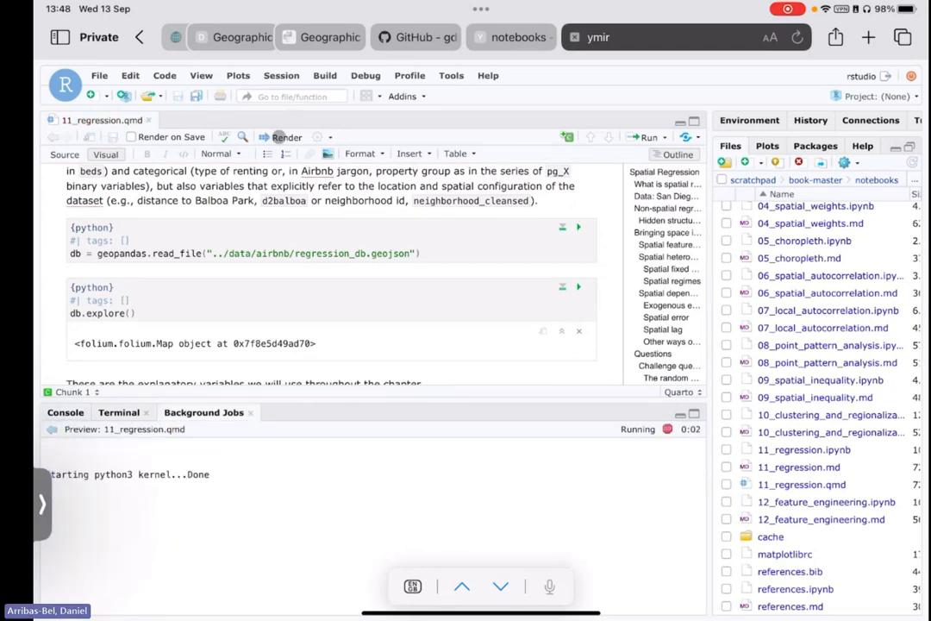
pyautogui.click(287, 137)
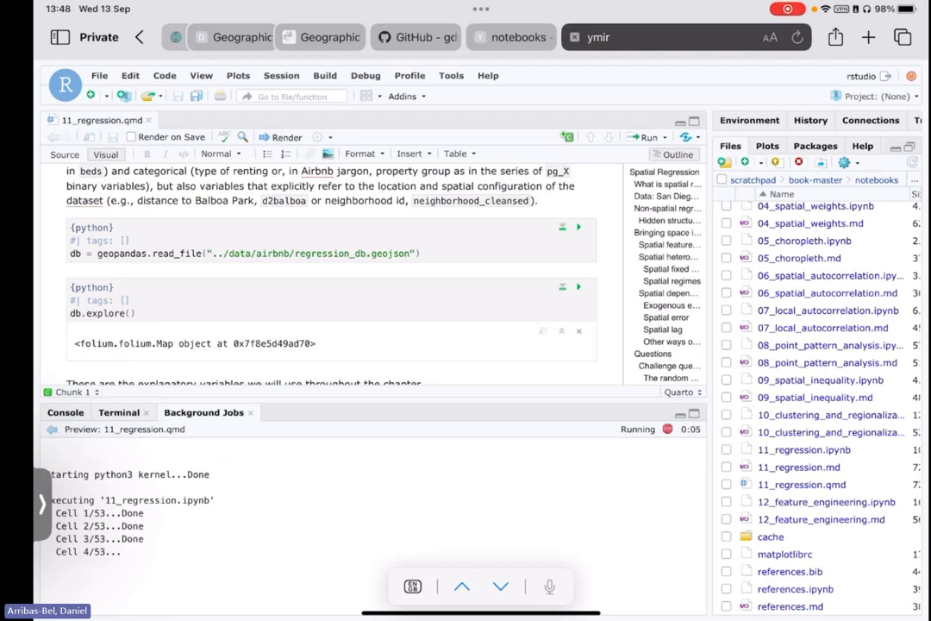